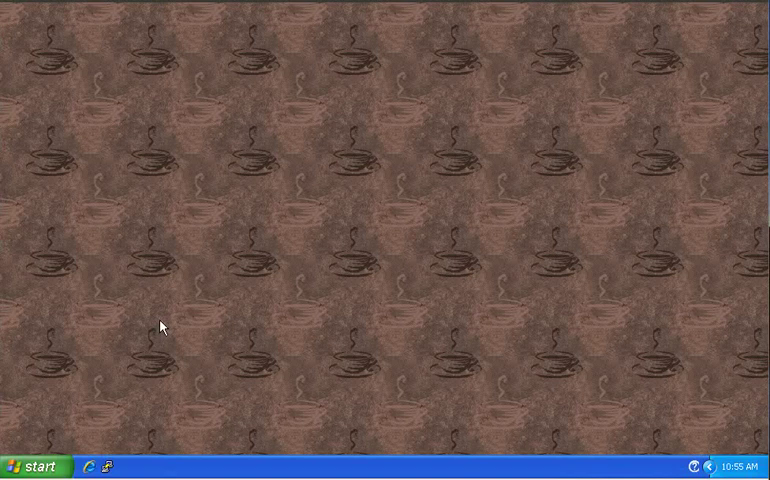
pyautogui.moveTo(156, 368)
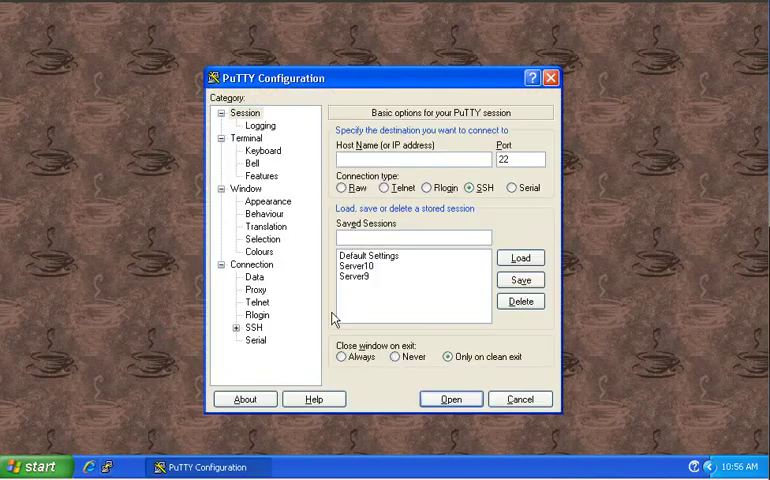
# Log into the saved 192.168.0.33 session with the password and run screen -RD
pyautogui.click(450, 400)
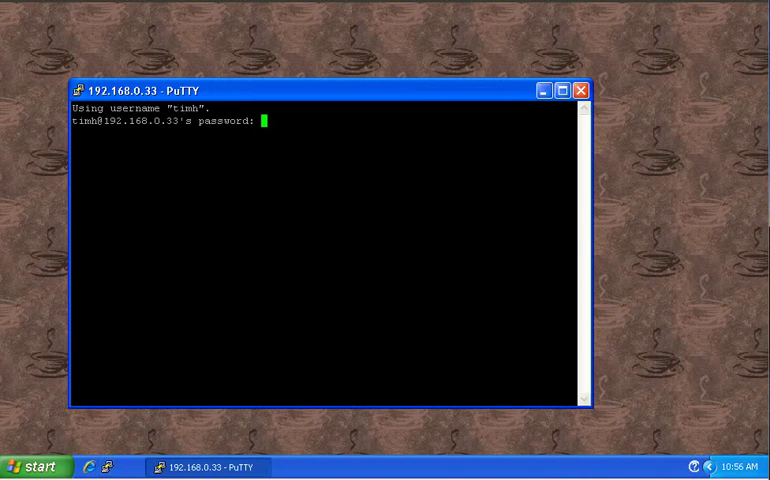
pyautogui.press('Return')
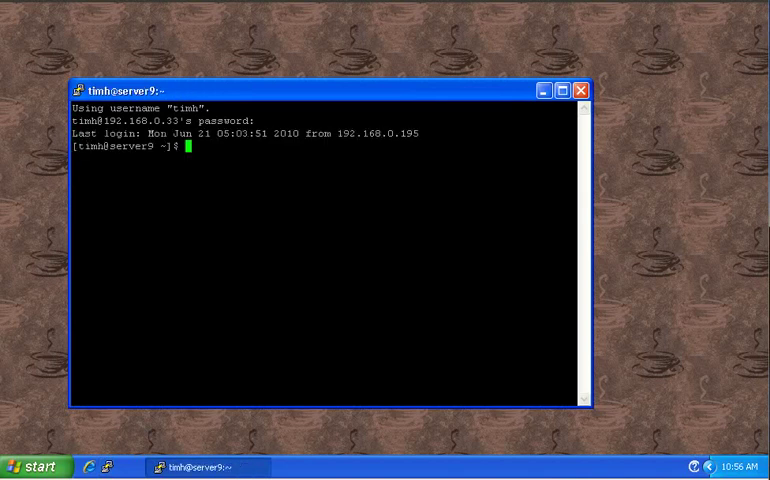
pyautogui.write('screen')
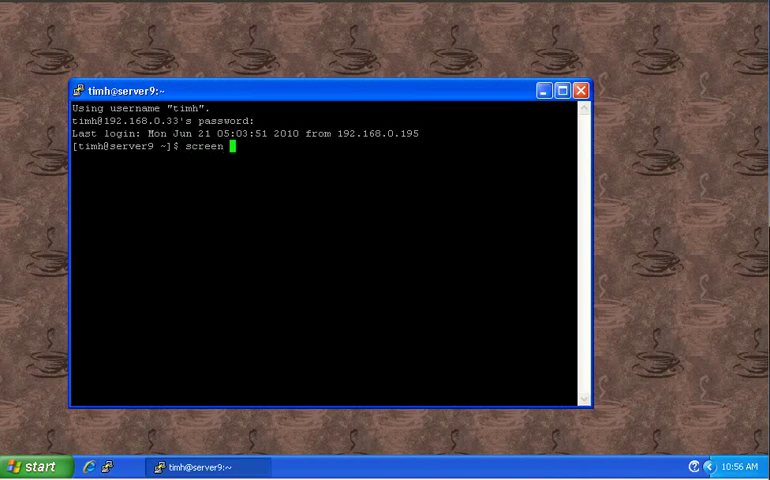
pyautogui.write('-RD')
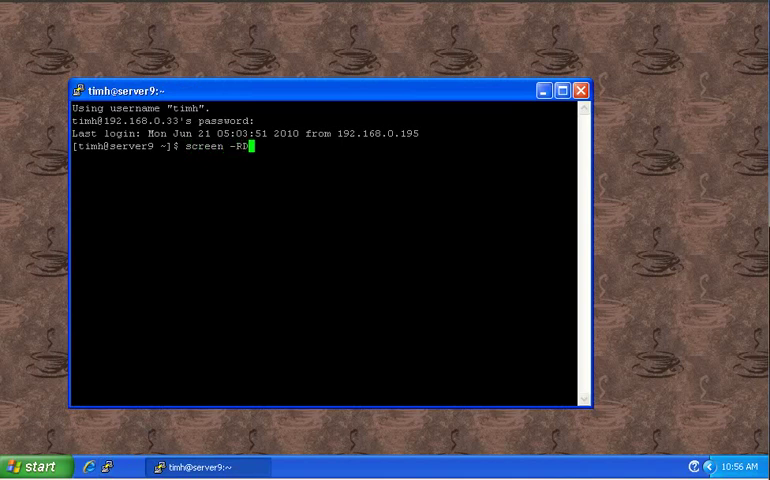
pyautogui.press('Return')
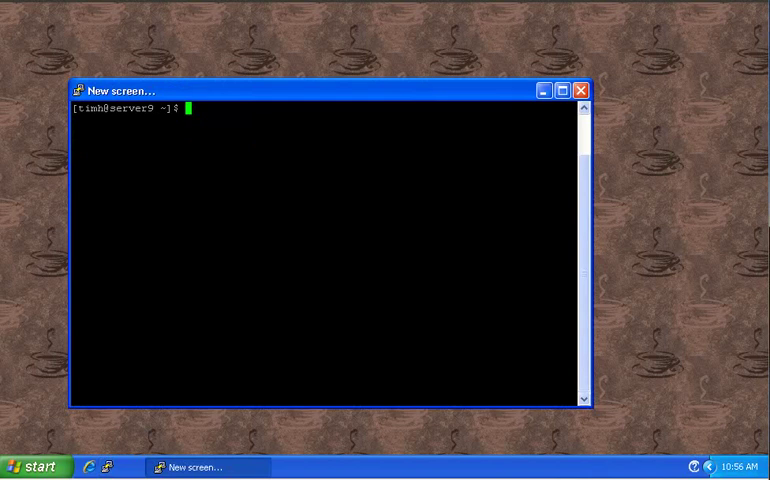
# Become root with sudo su - and the sudo password
pyautogui.write('su')
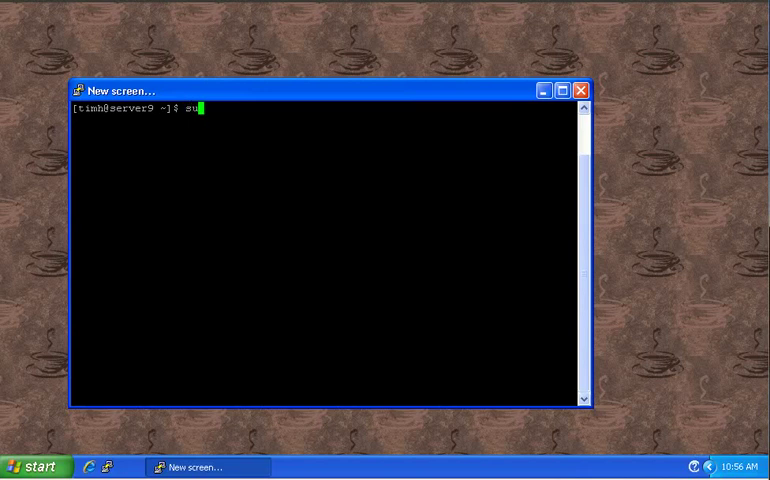
pyautogui.write('do s')
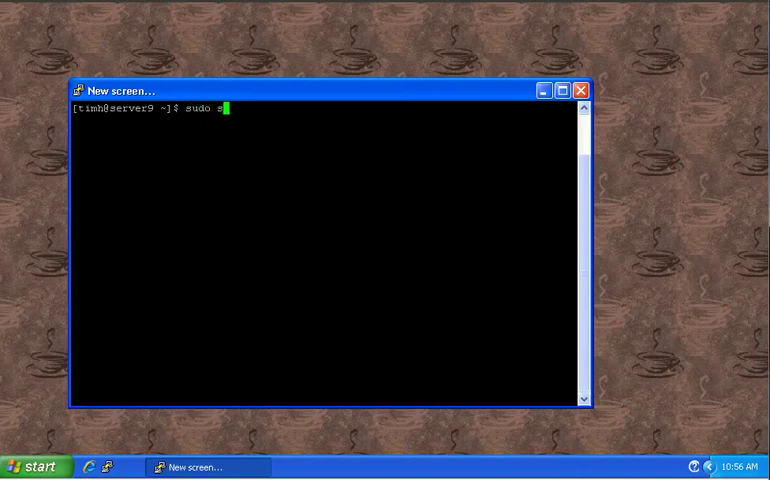
pyautogui.press('Return')
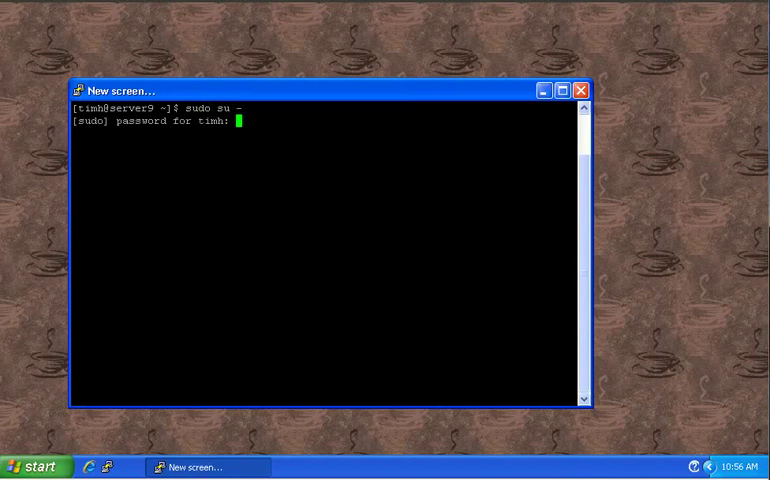
pyautogui.press('Return')
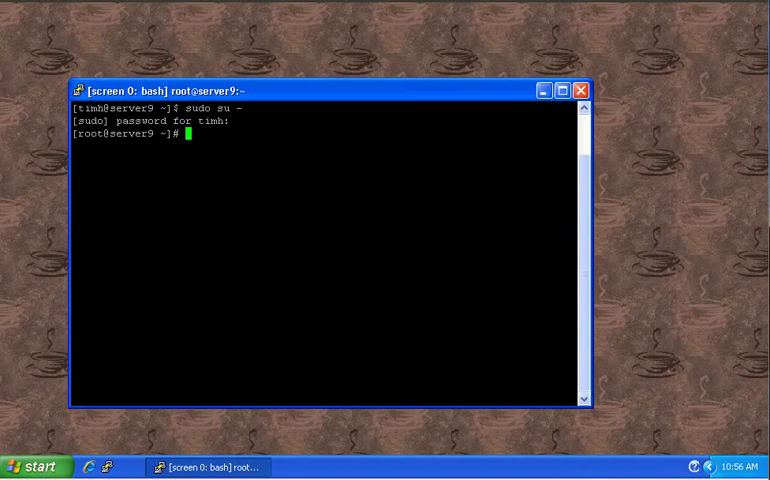
# Run yum upgrade, find no updates, then reboot the server
pyautogui.write('y')
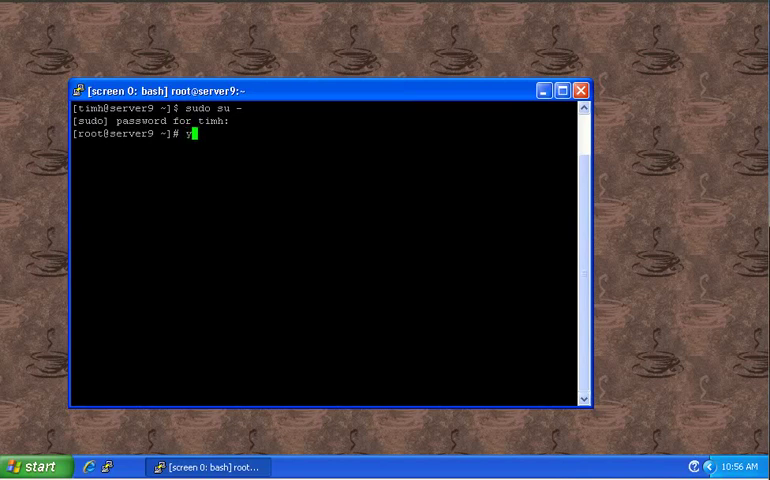
pyautogui.write('um')
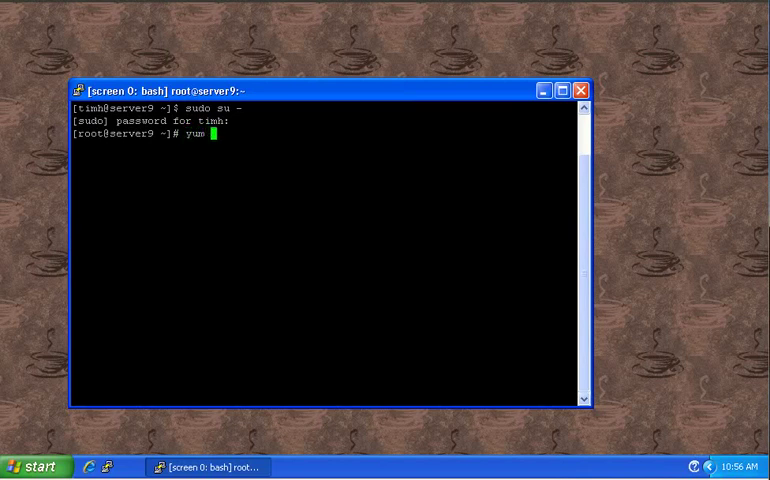
pyautogui.write('upgr')
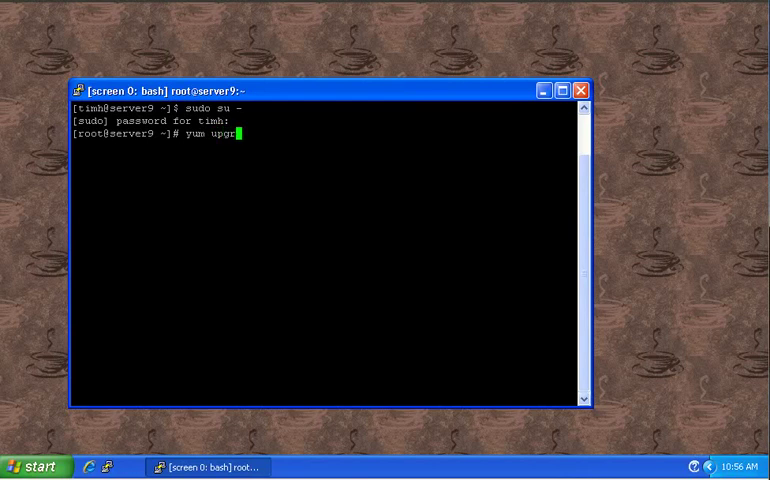
pyautogui.write('ade')
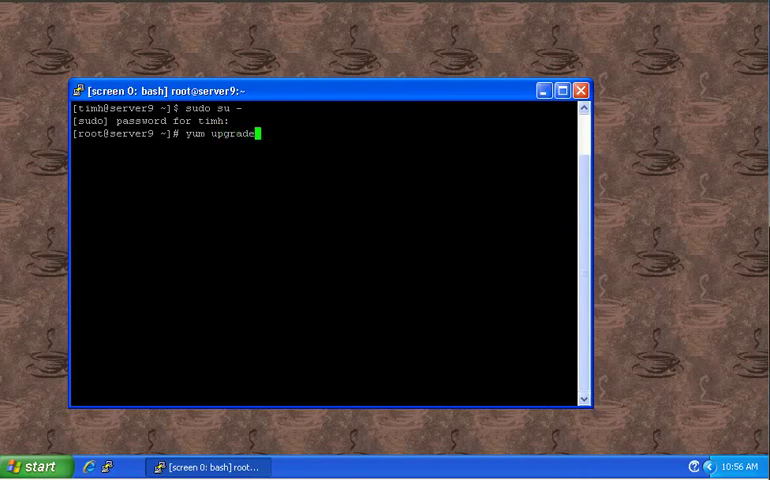
pyautogui.press('Return')
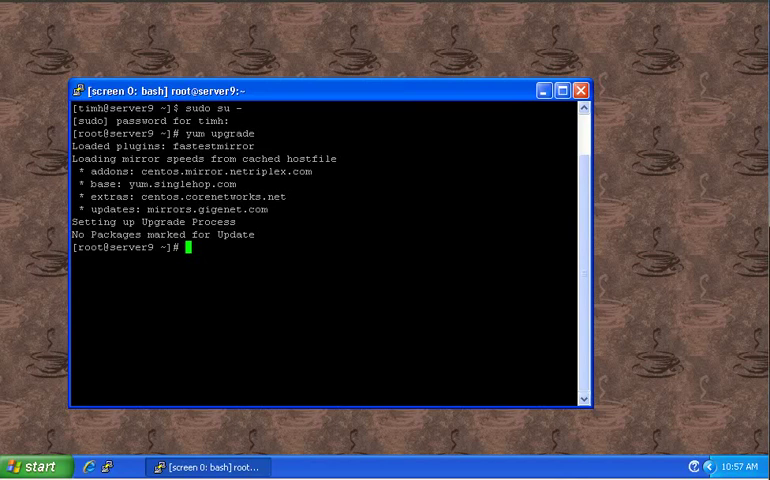
pyautogui.write('reboot')
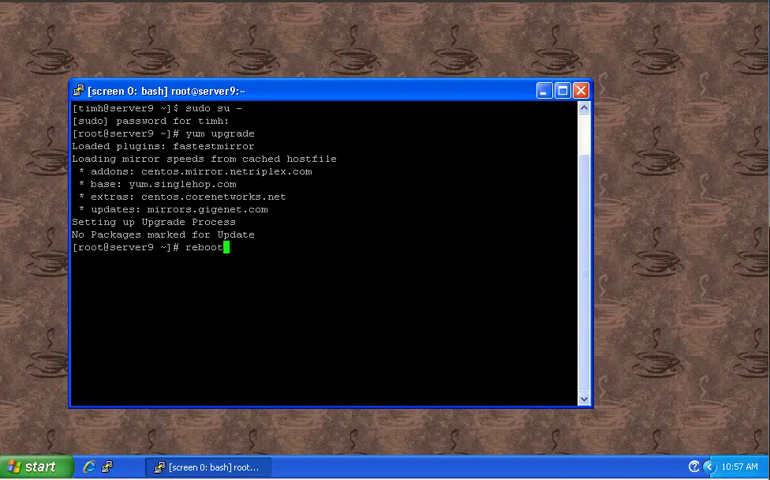
pyautogui.press('Return')
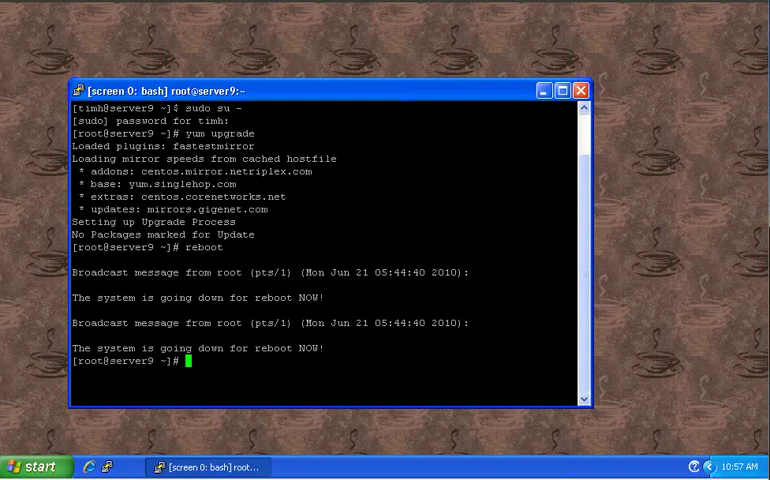
# Reconnect to the rebooted server, log in and run screen -RD again
pyautogui.click(124, 468)
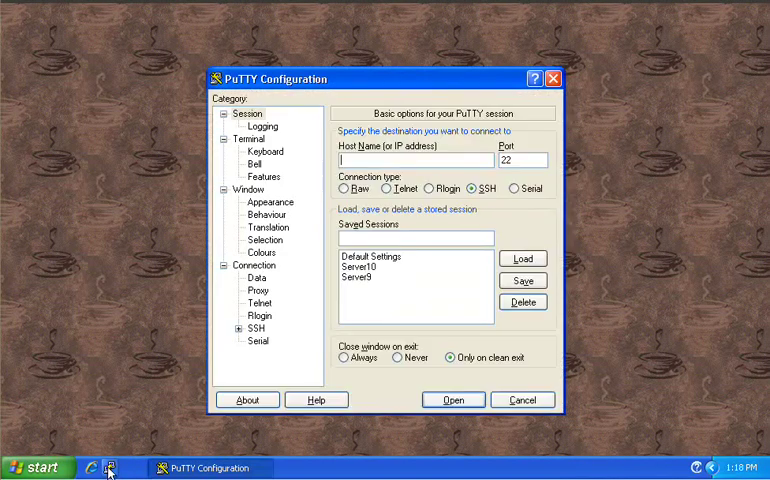
pyautogui.click(452, 400)
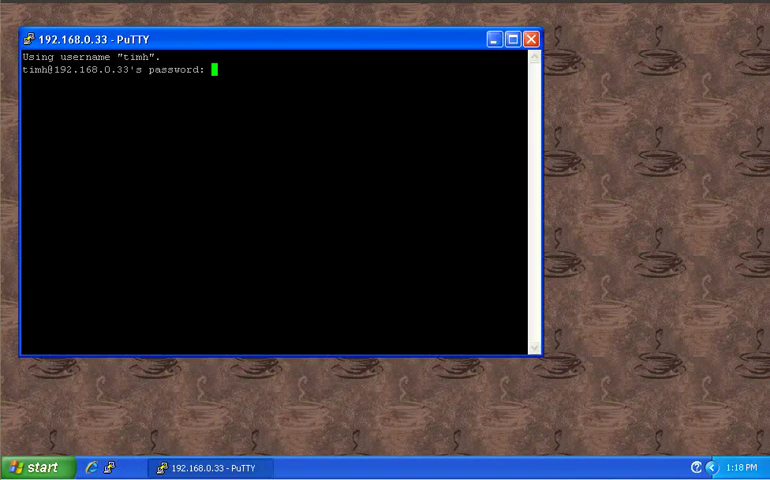
pyautogui.press('Return')
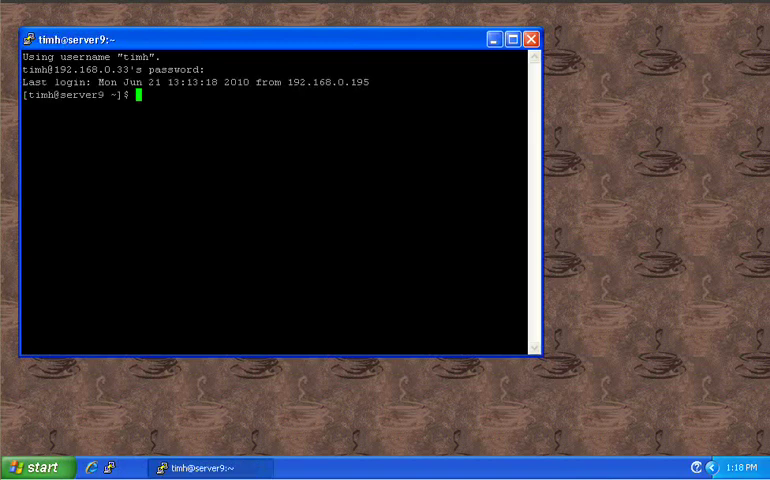
pyautogui.write('s')
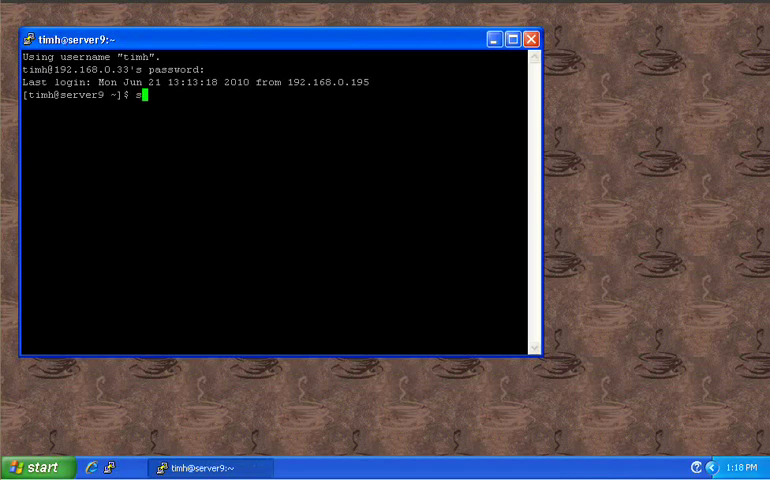
pyautogui.write('creen -RD')
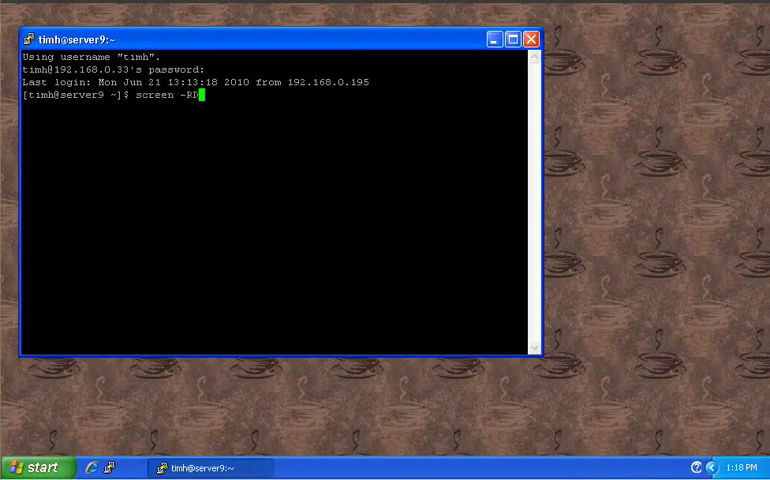
pyautogui.press('Return')
pyautogui.write('sudo su -')
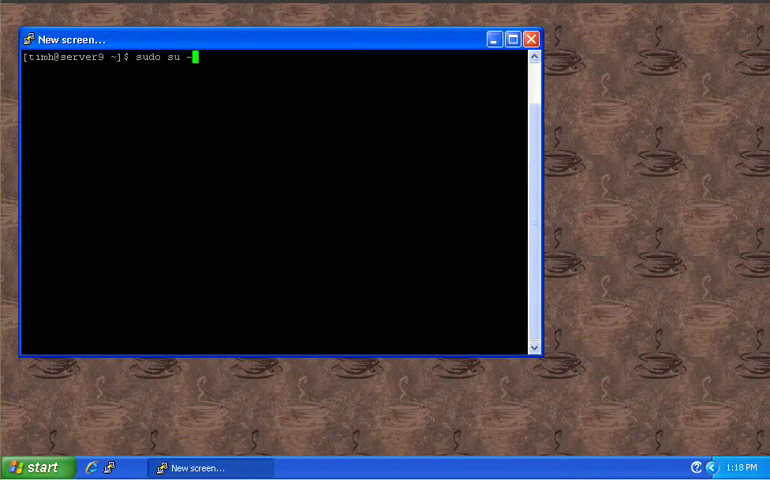
# Regain a root shell with sudo su - and the sudo password
pyautogui.press('Return')
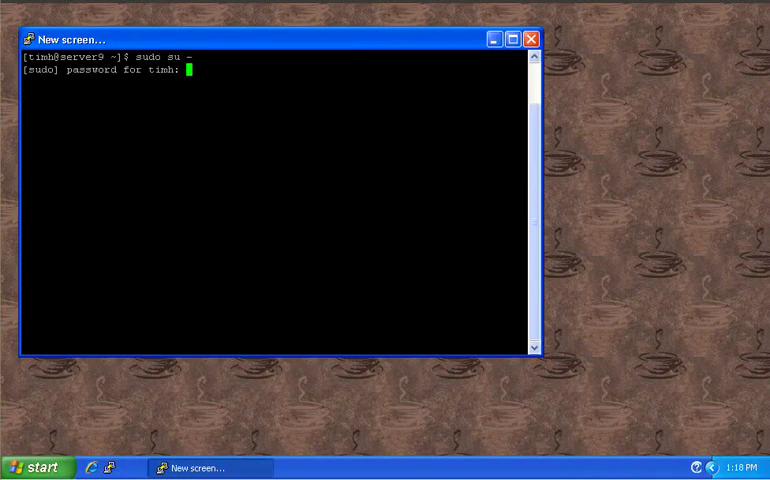
pyautogui.press('Return')
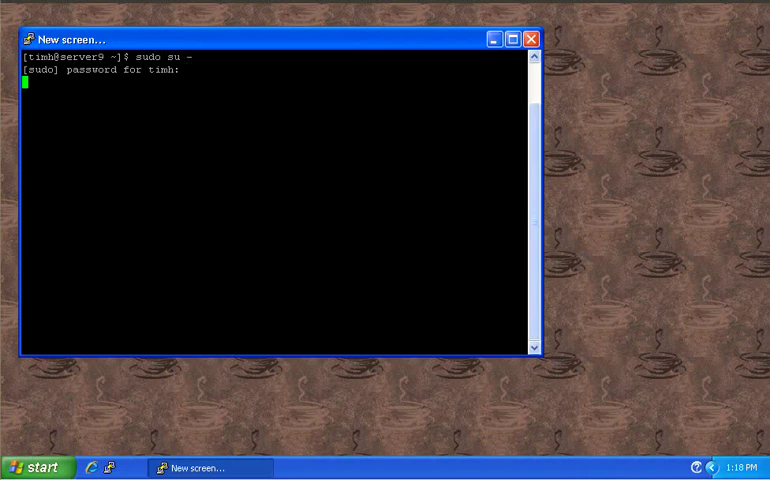
pyautogui.press('Return')
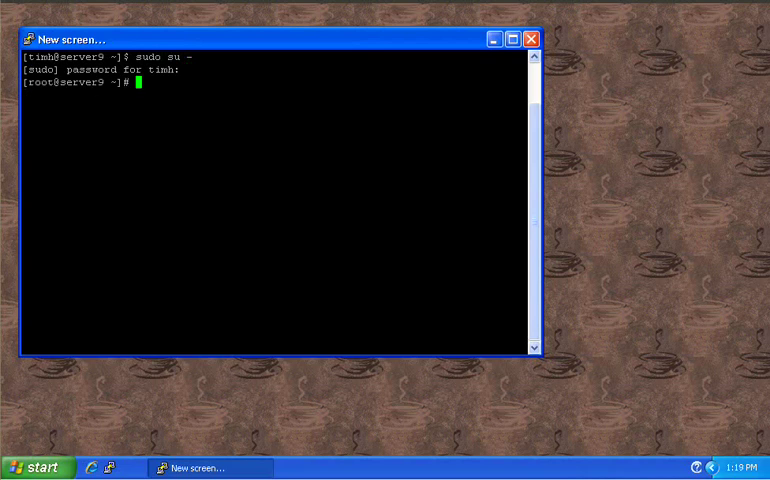
# Run yum -y groupinstall "Web Server" "MySQL Database" until it reports Complete!
pyautogui.write('yum')
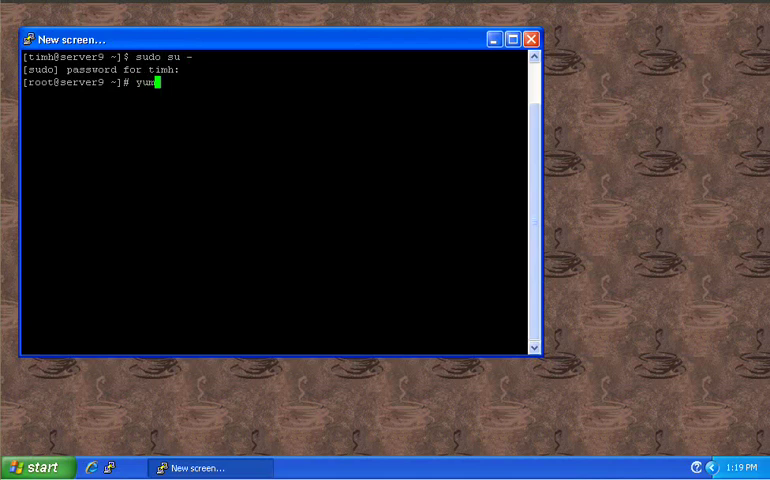
pyautogui.write('-y gr')
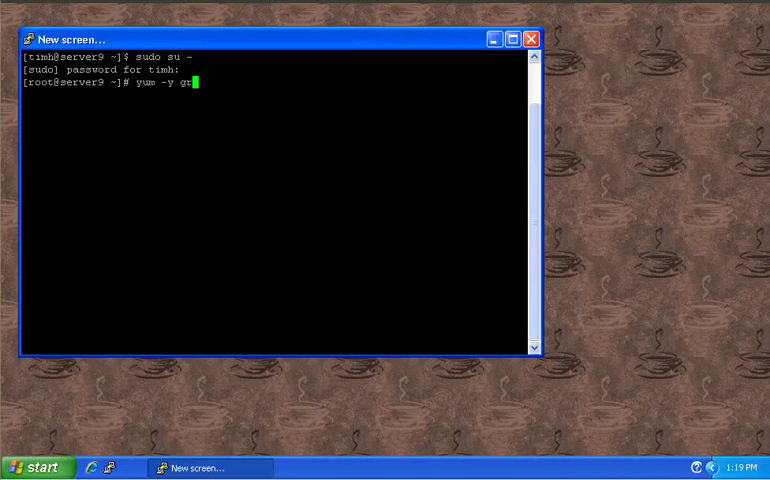
pyautogui.write('oupinsta')
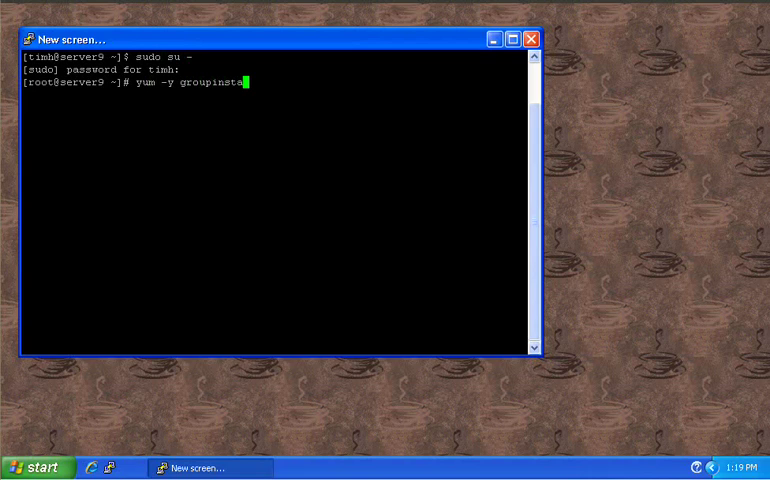
pyautogui.write('ll')
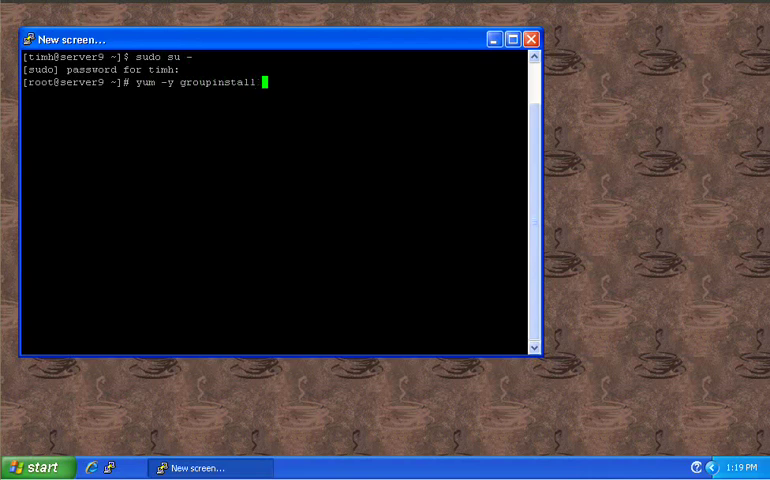
pyautogui.write('"')
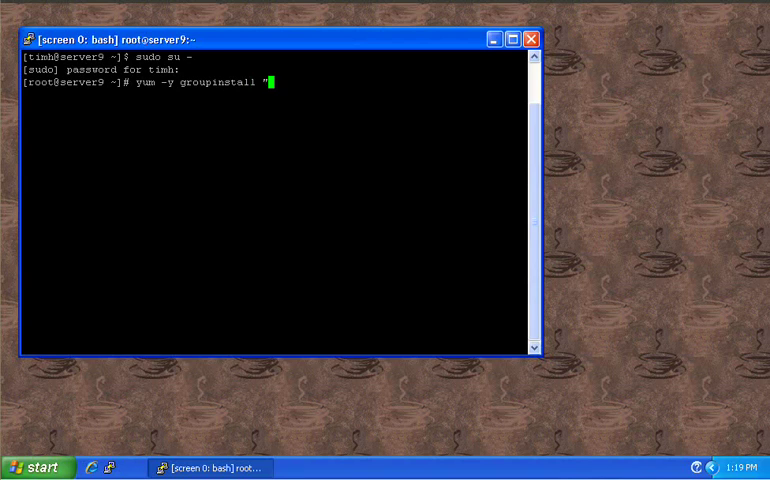
pyautogui.write('Web')
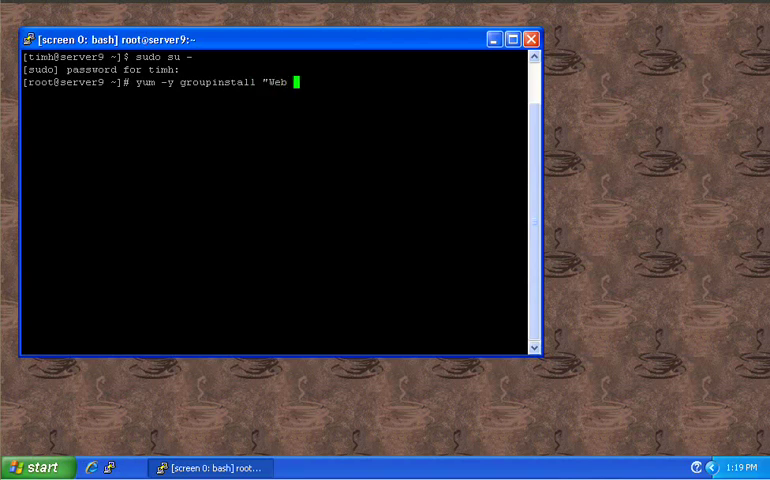
pyautogui.write('S')
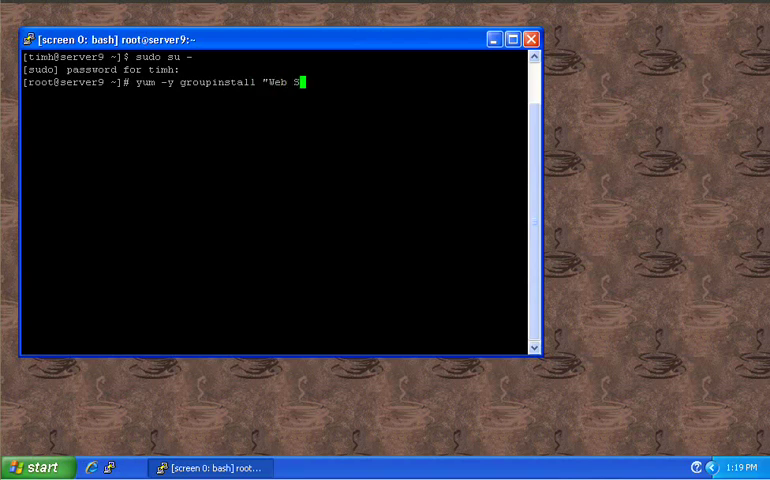
pyautogui.write('ervr')
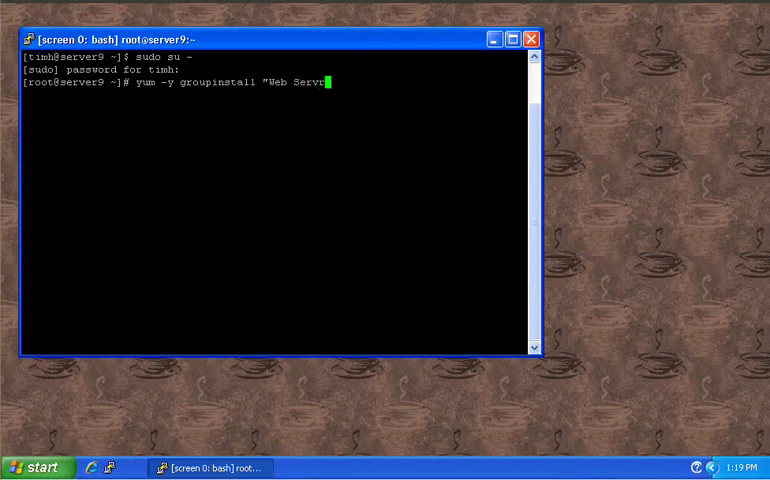
pyautogui.write('r" "')
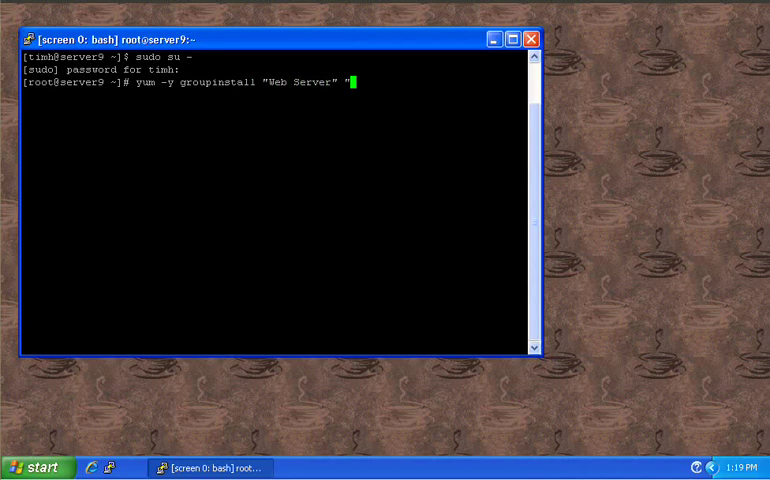
pyautogui.write('My')
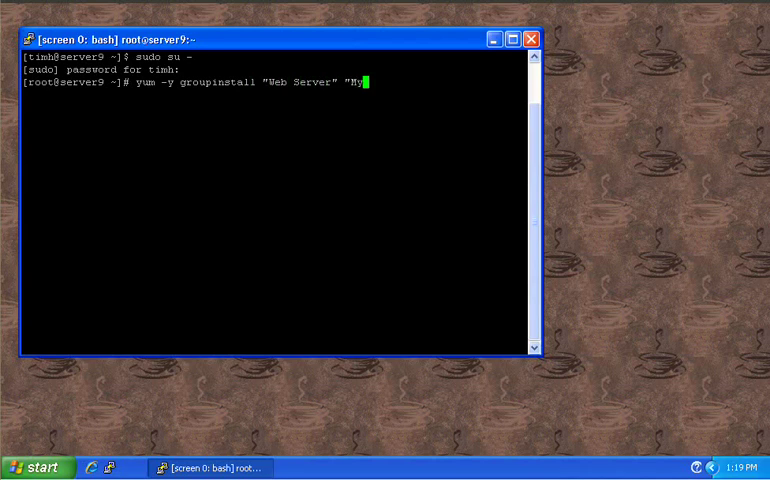
pyautogui.write('SQ')
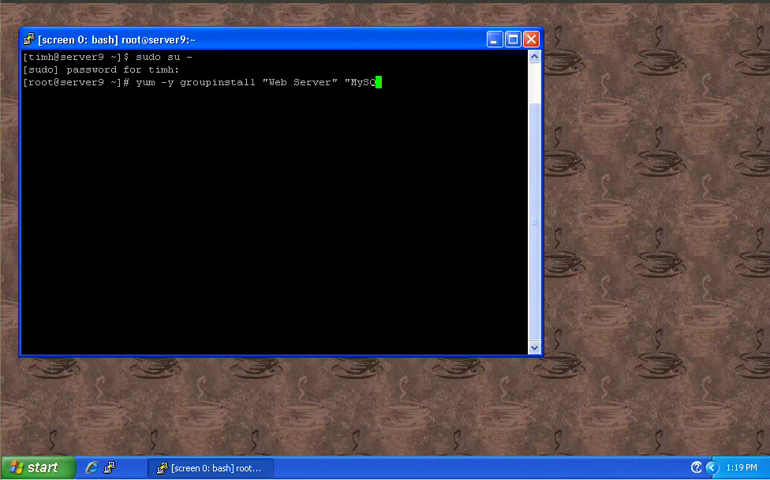
pyautogui.write('L D')
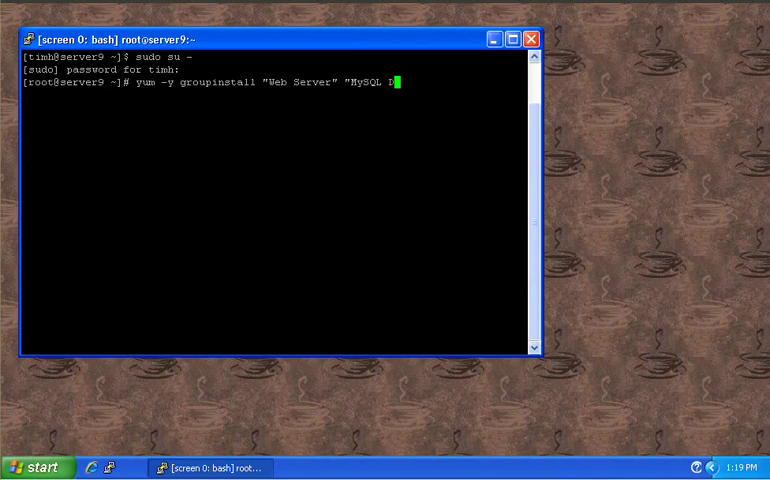
pyautogui.write('ata')
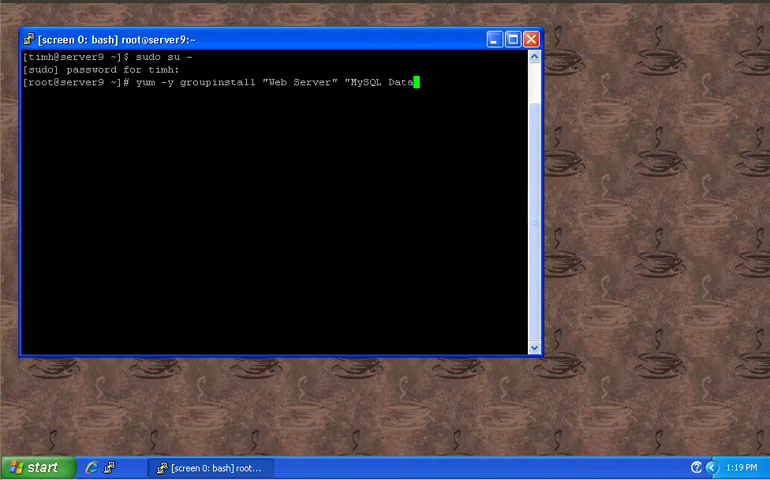
pyautogui.write('base"')
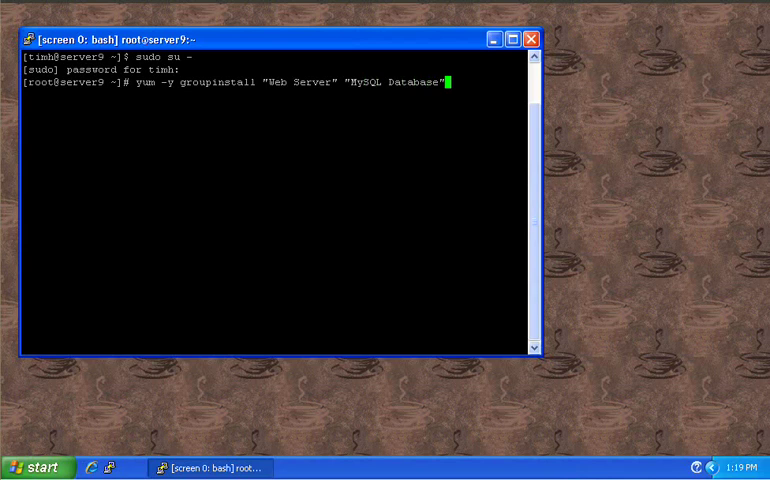
pyautogui.press('Return')
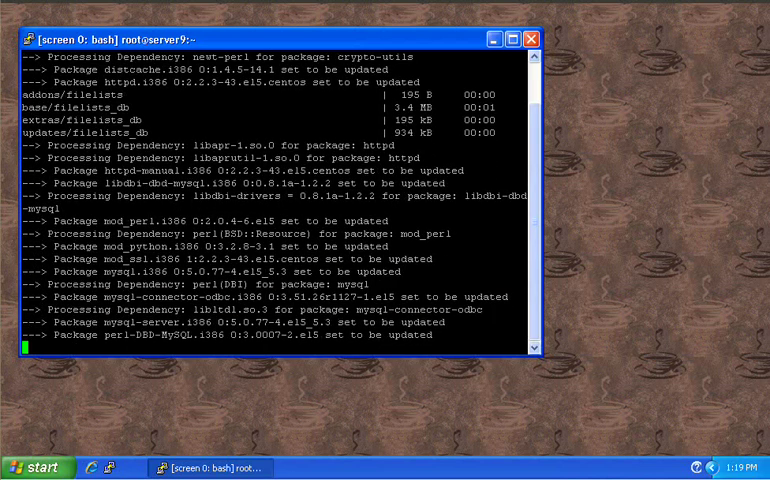
pyautogui.scroll(-3)
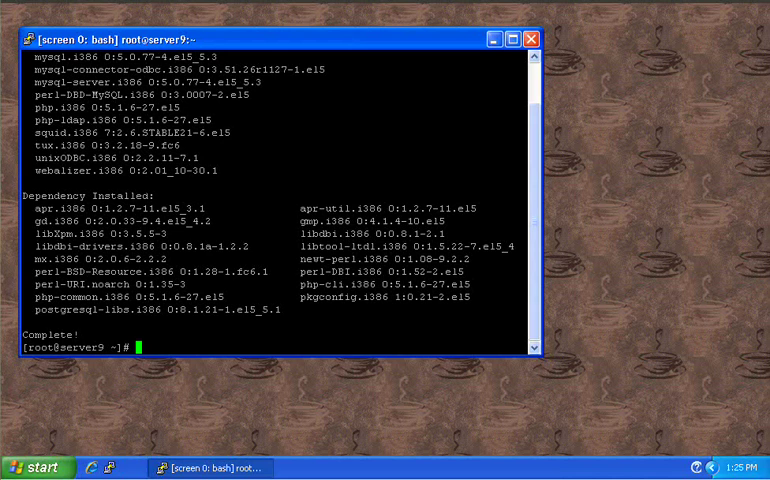
# Run yum -y install php-mysql, pulling in php-pdo, until Complete!
pyautogui.write('yum')
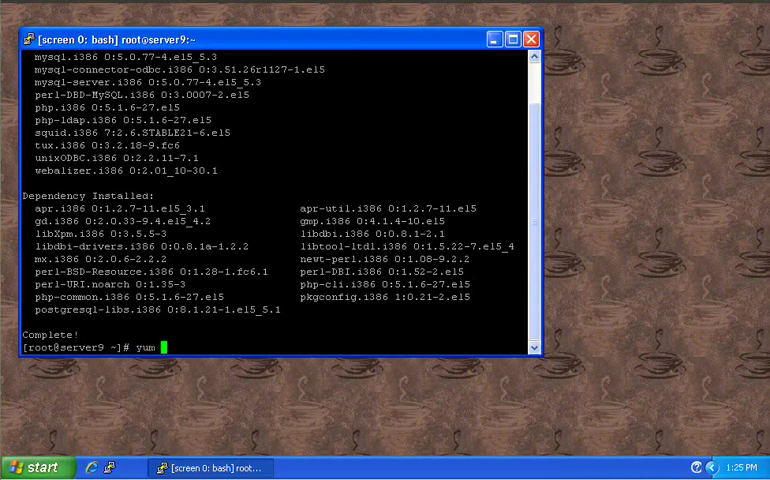
pyautogui.write('-y insta')
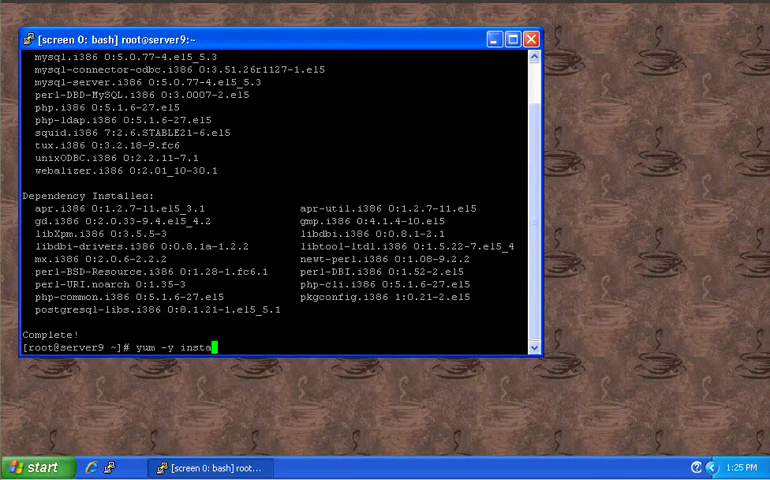
pyautogui.write('ll php-')
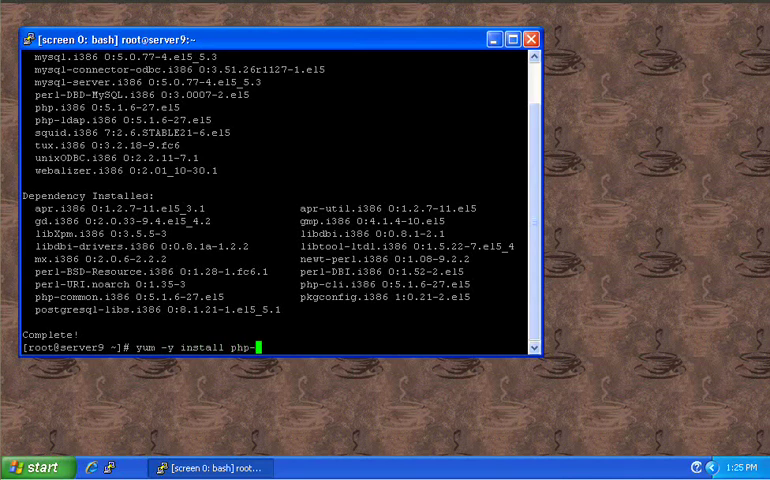
pyautogui.write('mysql')
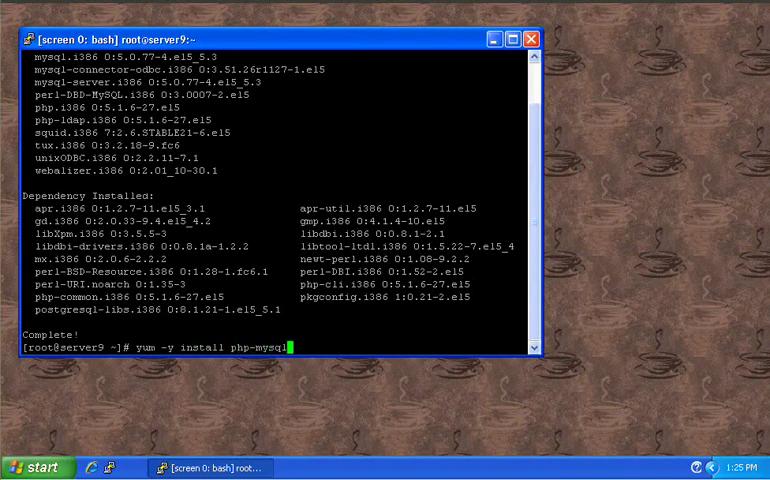
pyautogui.press('Return')
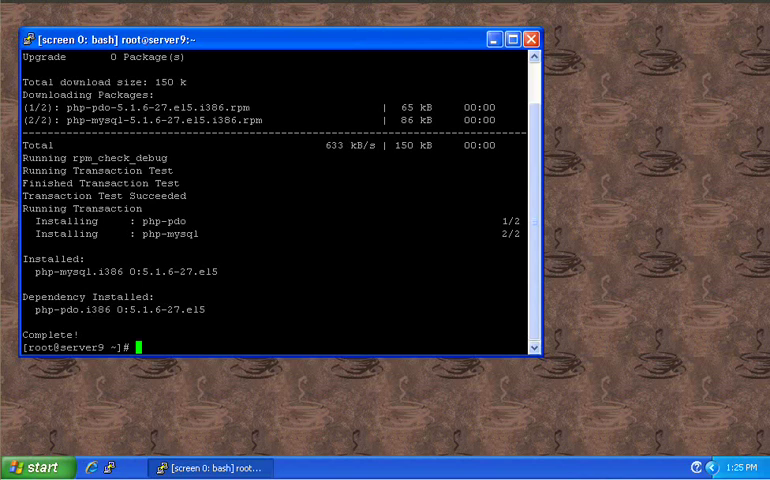
# Run mkdir -p /etc/httpd/vhosts.d after correcting a mistyped /srv path
pyautogui.write('mkdir')
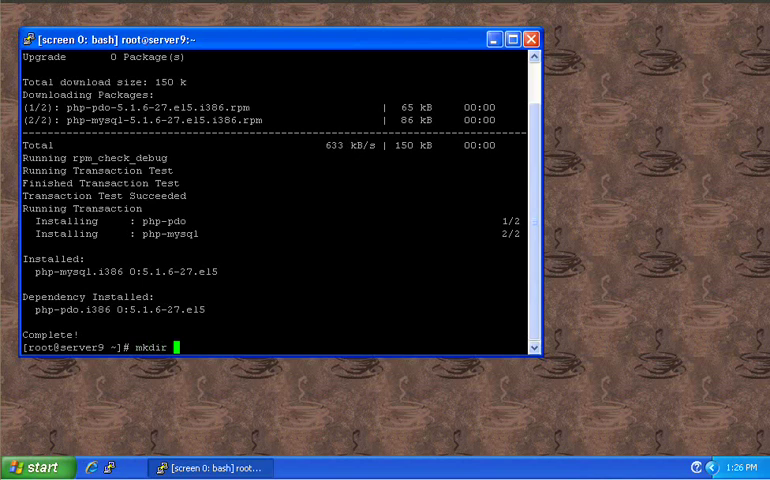
pyautogui.write('/')
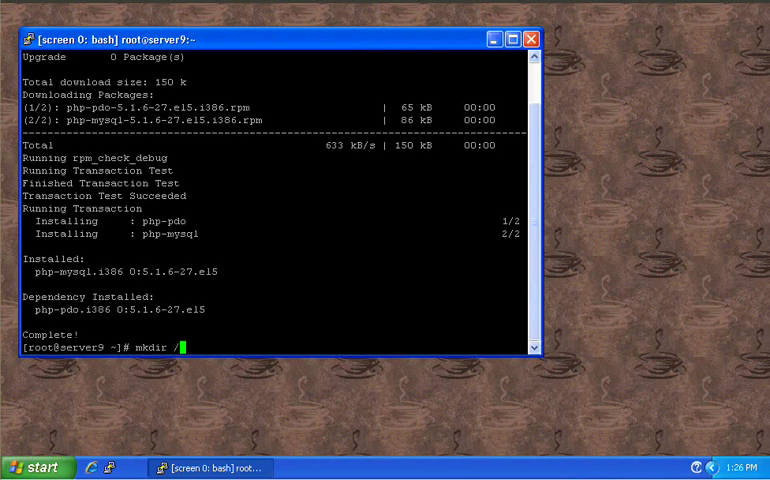
pyautogui.write('srv')
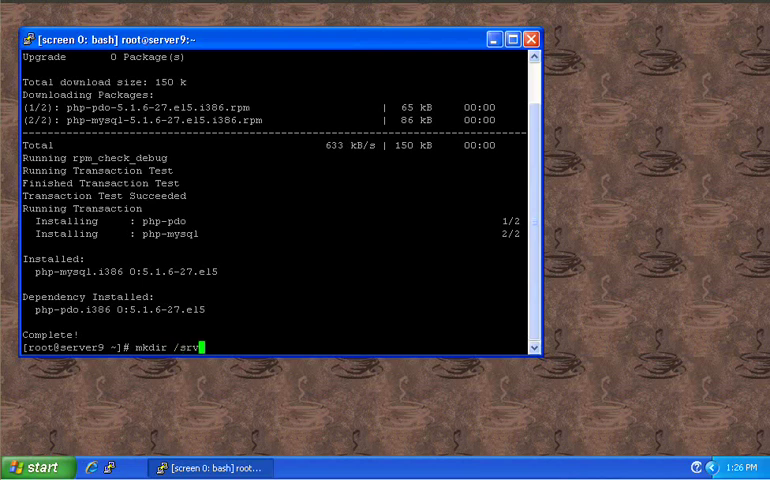
pyautogui.write('/')
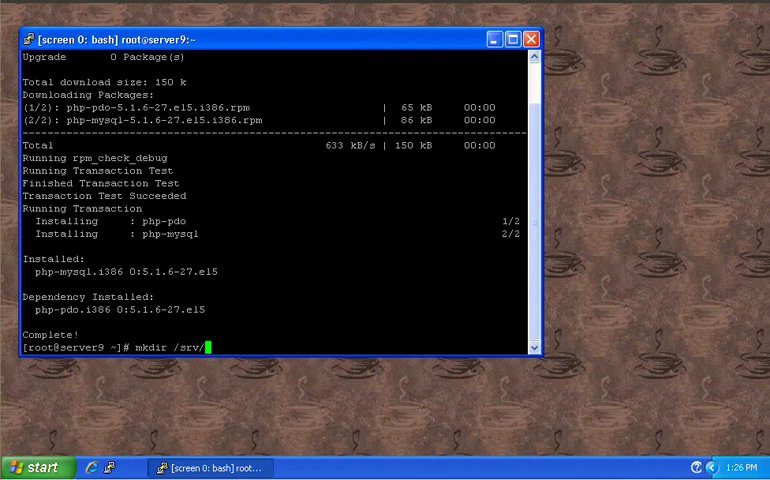
pyautogui.press('BackSpace')
pyautogui.write('-')
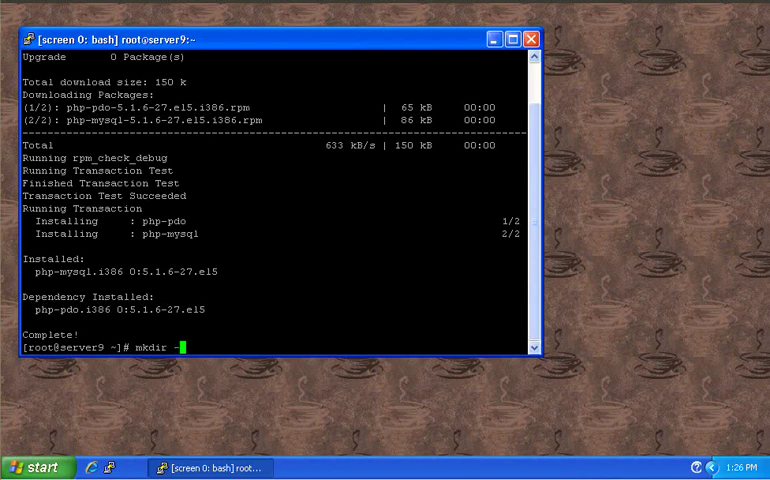
pyautogui.write('p')
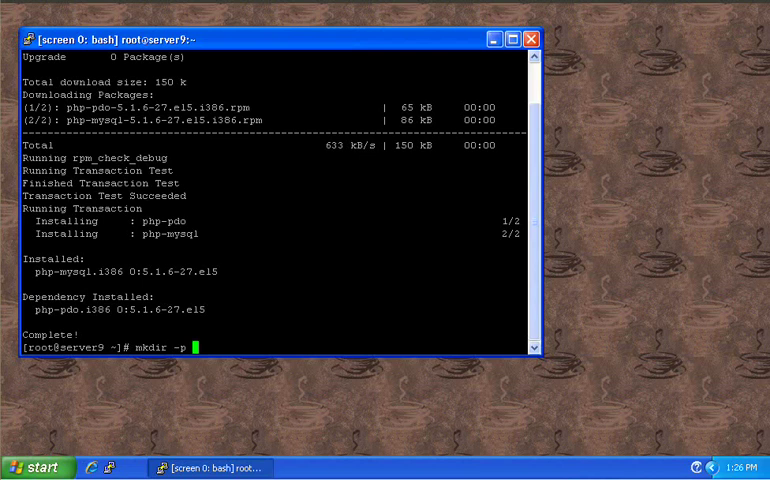
pyautogui.write('/')
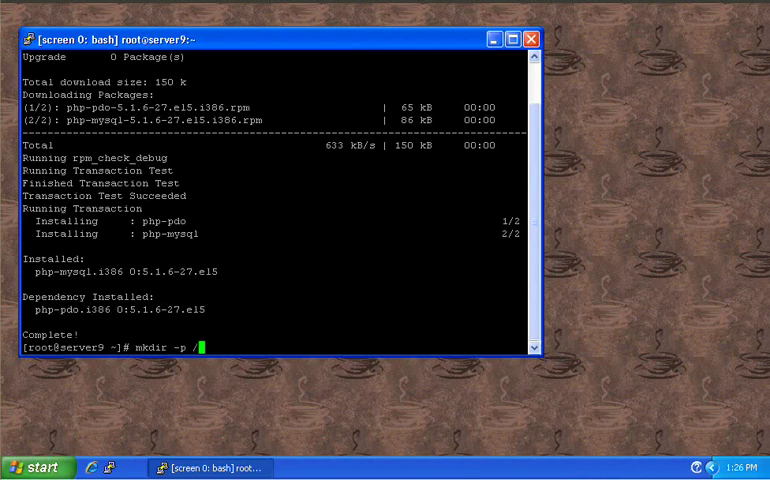
pyautogui.write('etc/')
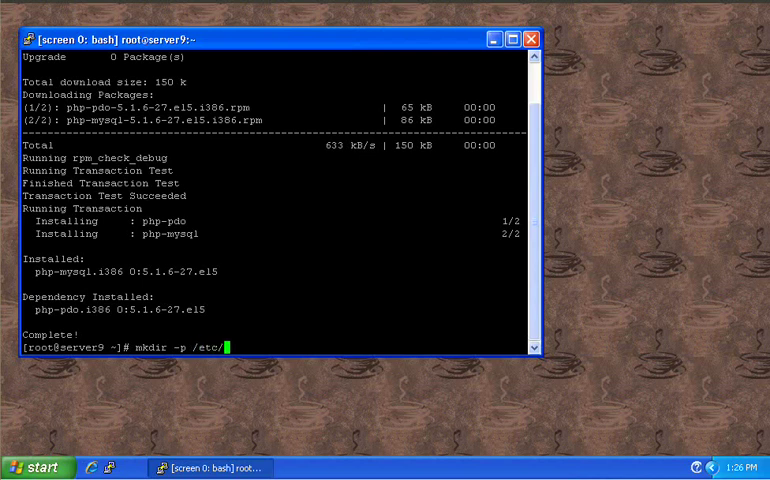
pyautogui.write('http')
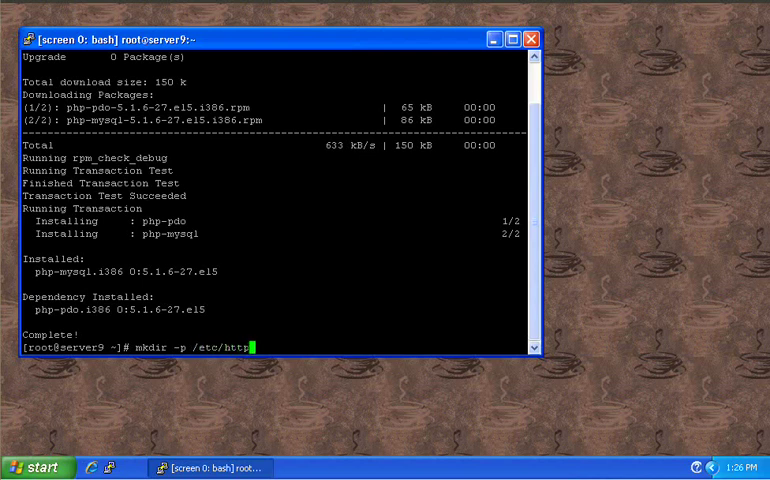
pyautogui.write('d/')
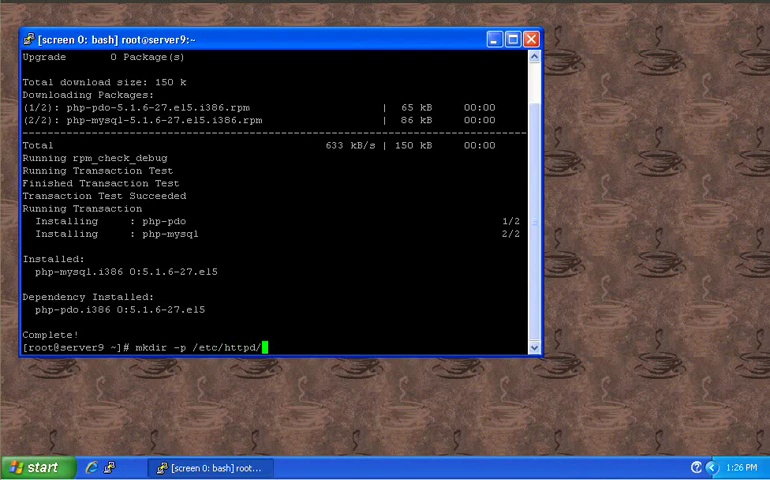
pyautogui.write('vhosts.d')
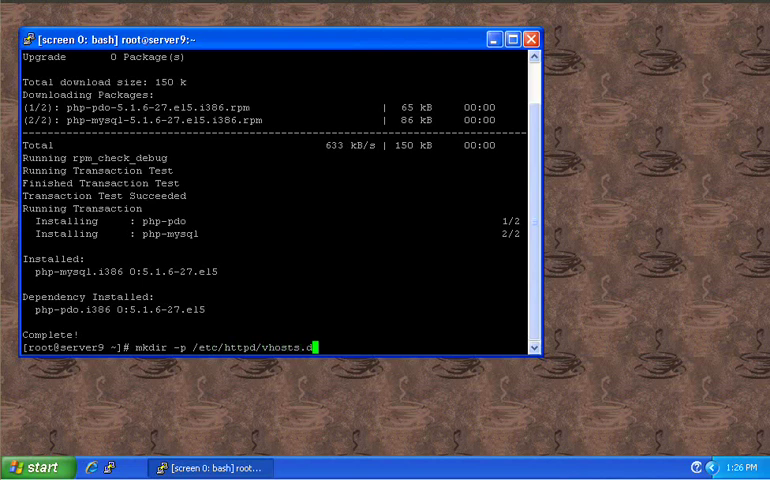
pyautogui.press('Return')
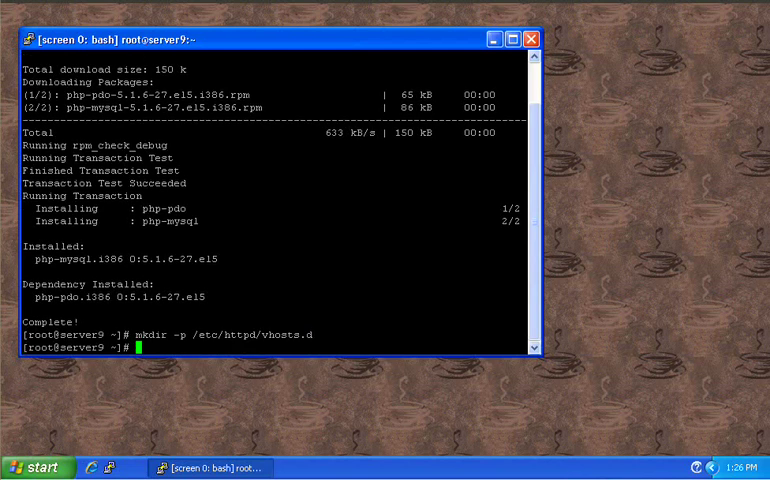
# Enter the vi command for /etc/httpd/conf/httpd.conf at the root prompt
pyautogui.write('vi')
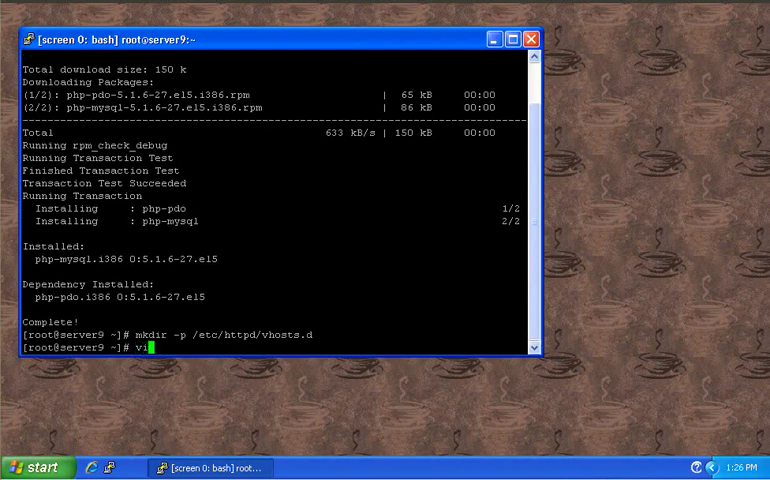
pyautogui.write('/')
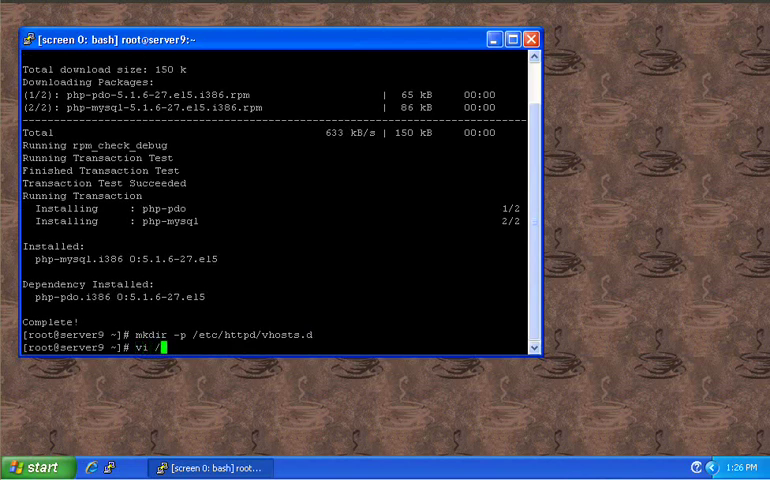
pyautogui.write('etc/')
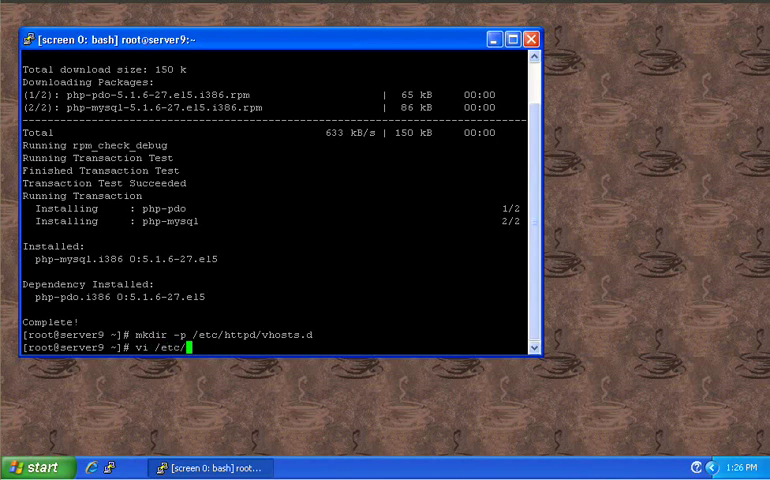
pyautogui.write('httpd/')
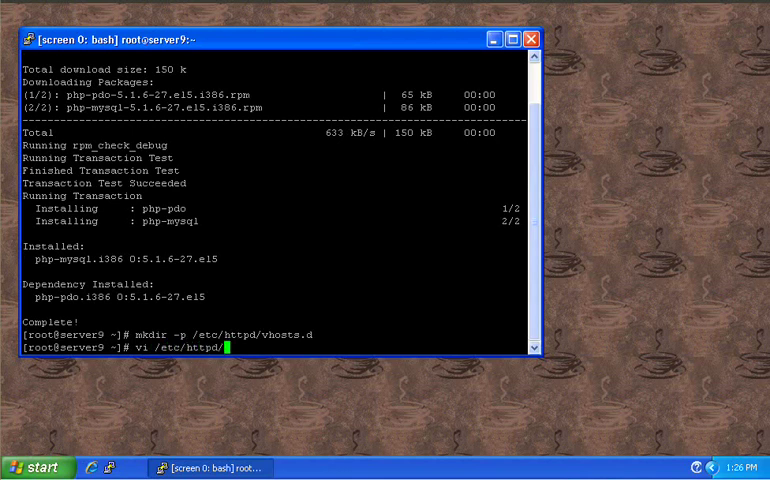
pyautogui.write('conf')
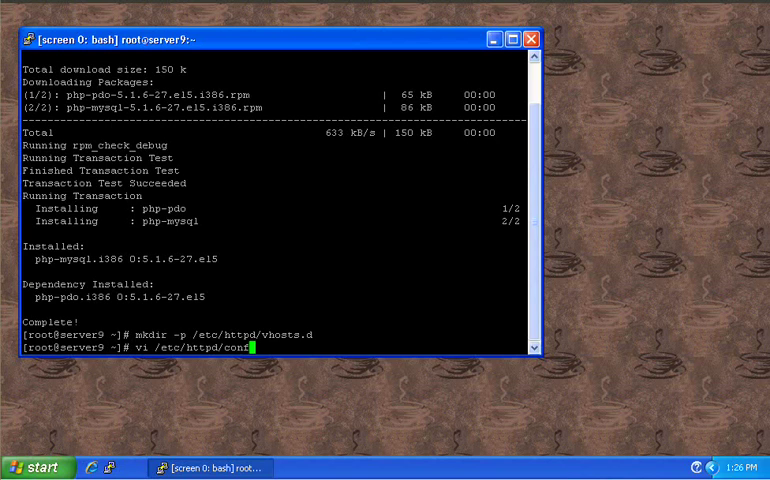
pyautogui.write('/')
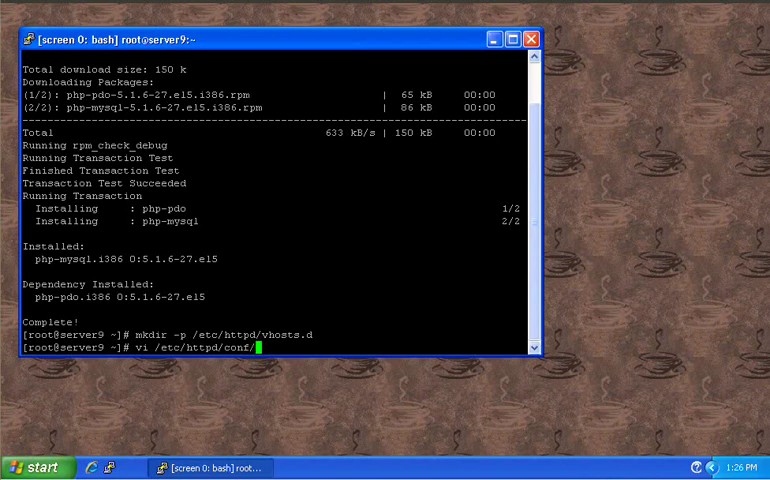
pyautogui.write('httpd.conf')
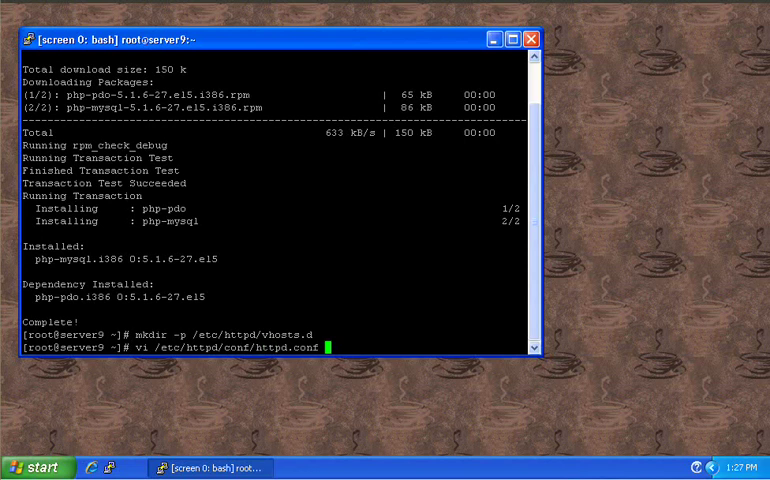
pyautogui.press('Return')
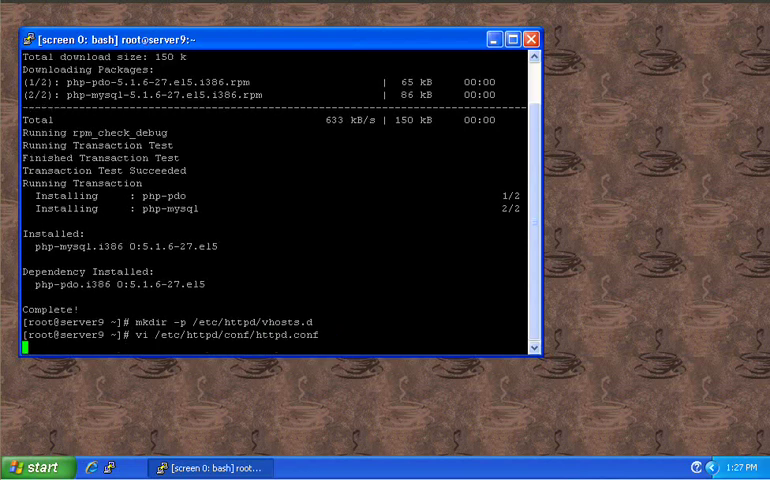
# In vi, add an Include vhosts.d/*.conf line at the end of httpd.conf
pyautogui.press('Return')
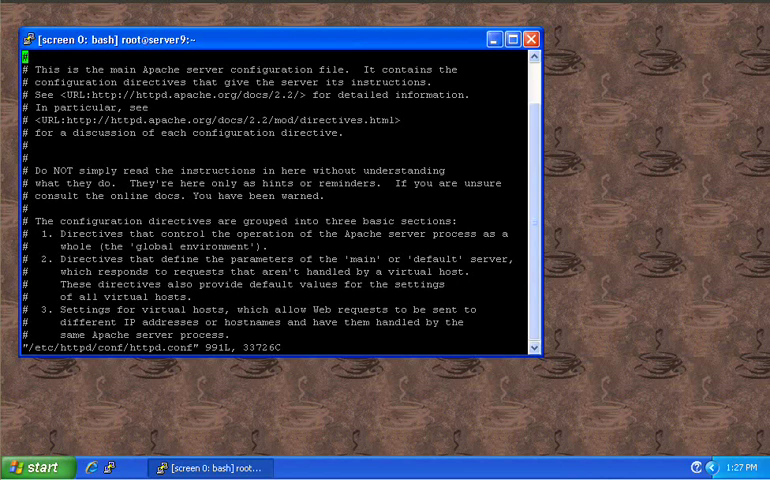
pyautogui.scroll(-3)
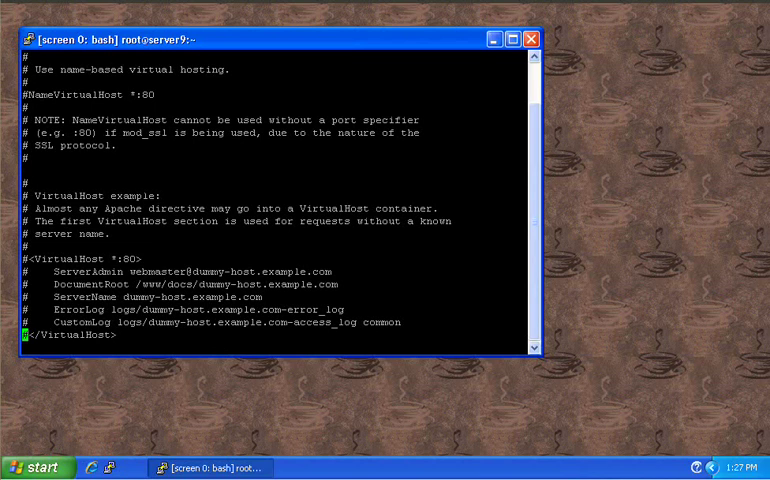
pyautogui.press('i')
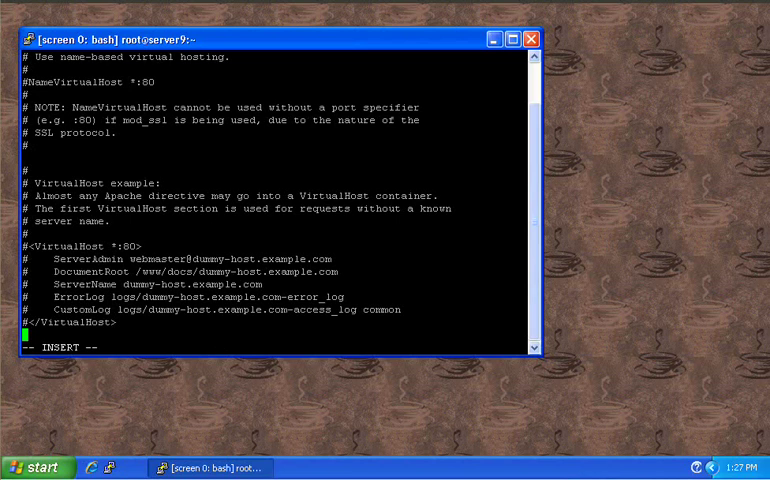
pyautogui.write('Include')
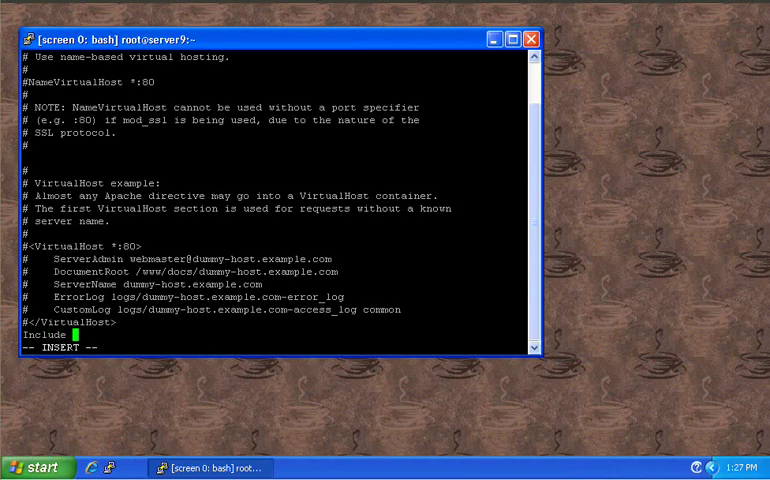
pyautogui.write('vhosts')
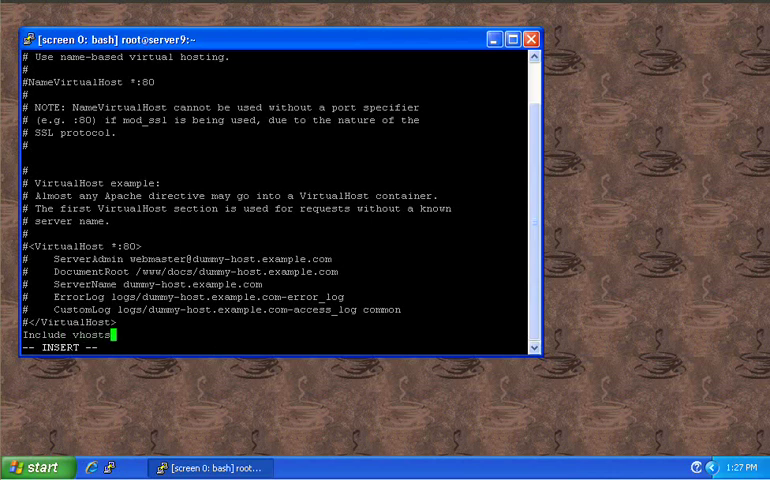
pyautogui.write('d')
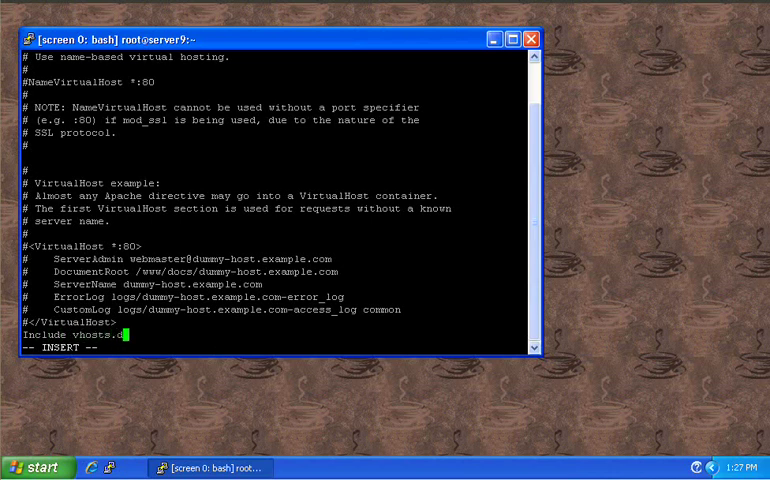
pyautogui.write('/*')
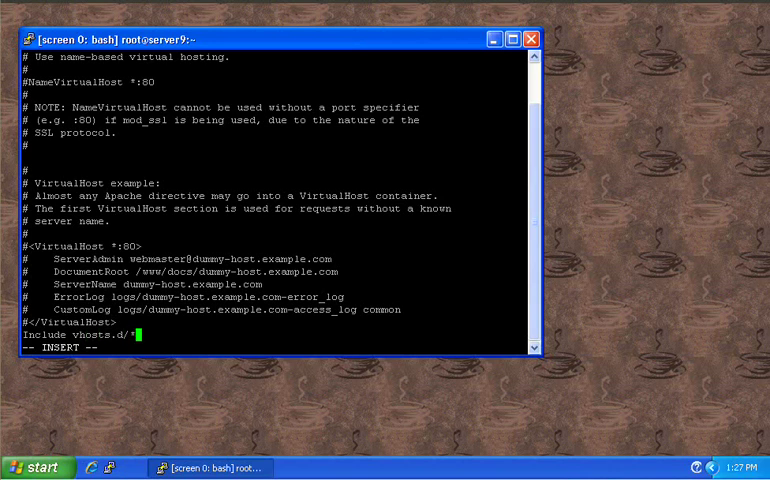
pyautogui.write('.conf')
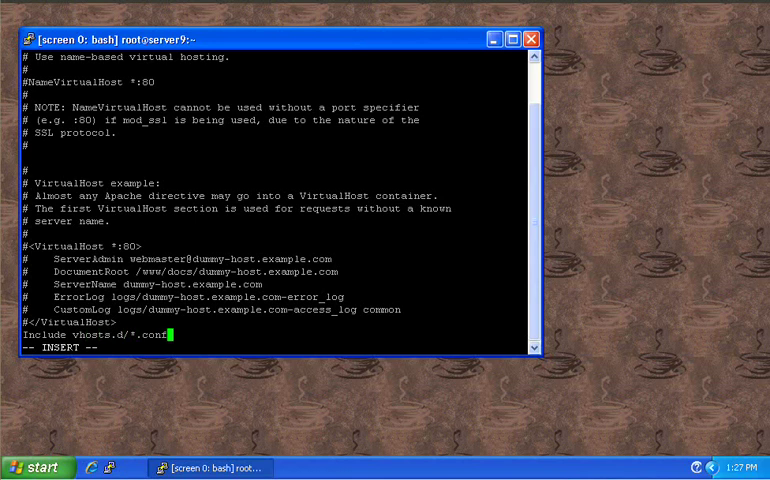
pyautogui.press('Escape')
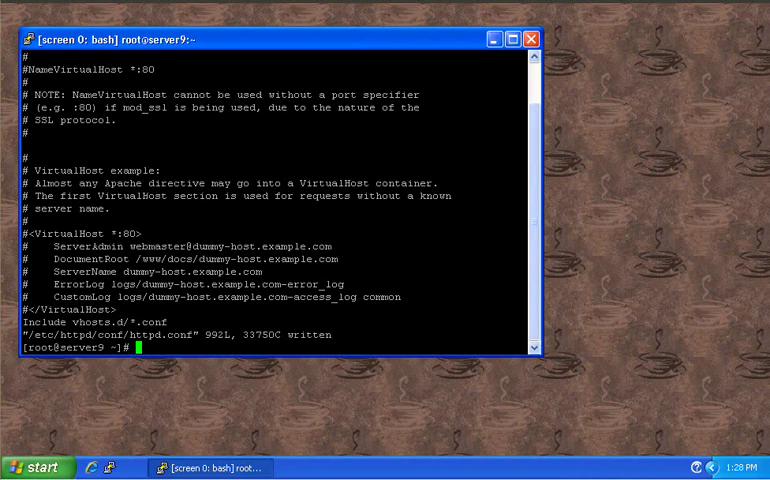
# Run mkdir -p /srv/vhosts/serve.althusius.net/htdocs to create the document root
pyautogui.write('mkdir')
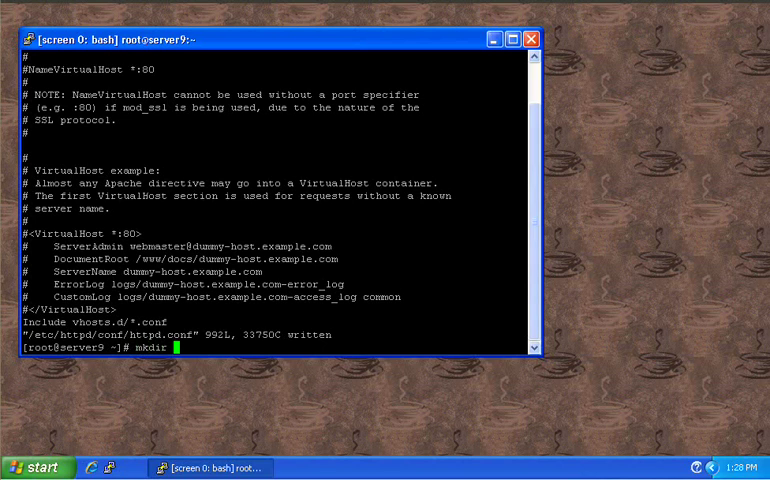
pyautogui.write('-')
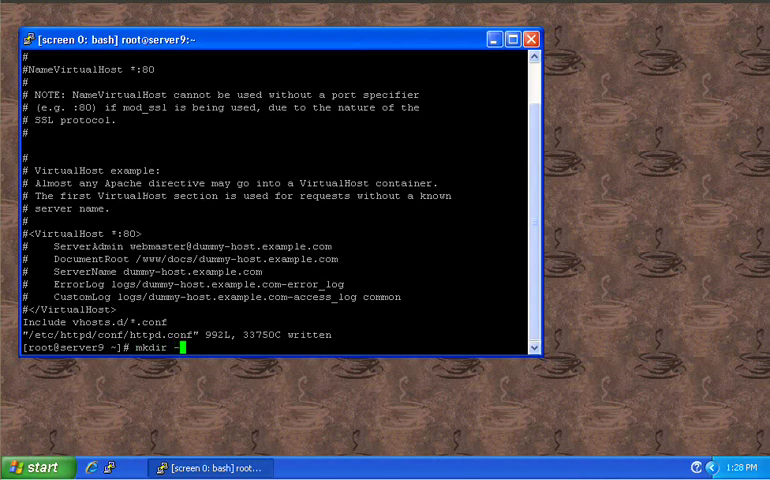
pyautogui.write('p /')
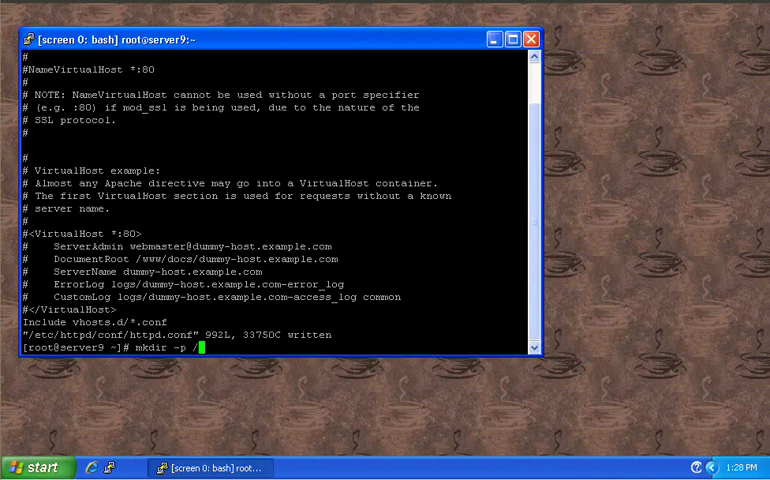
pyautogui.write('srv')
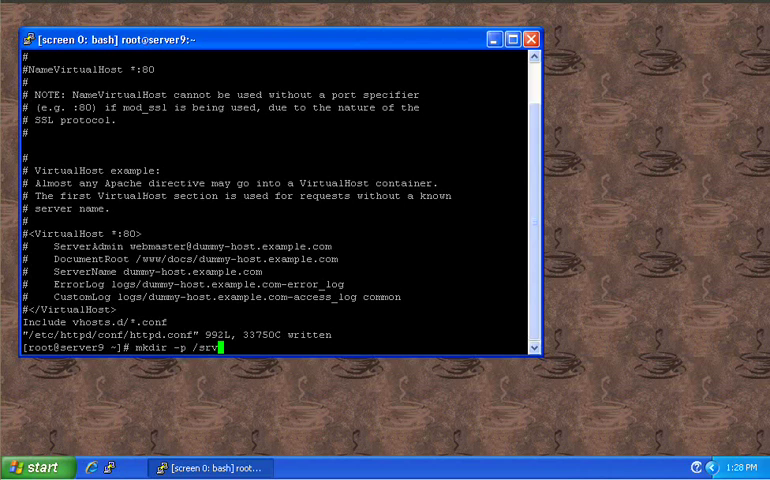
pyautogui.write('/vhosts')
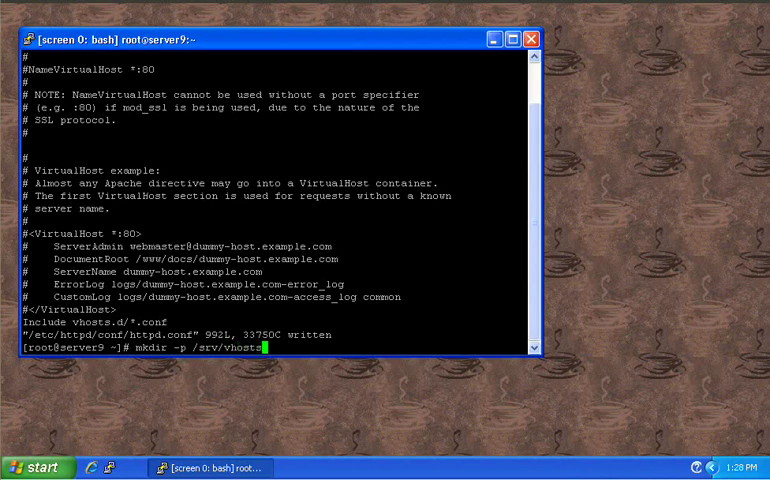
pyautogui.write('/')
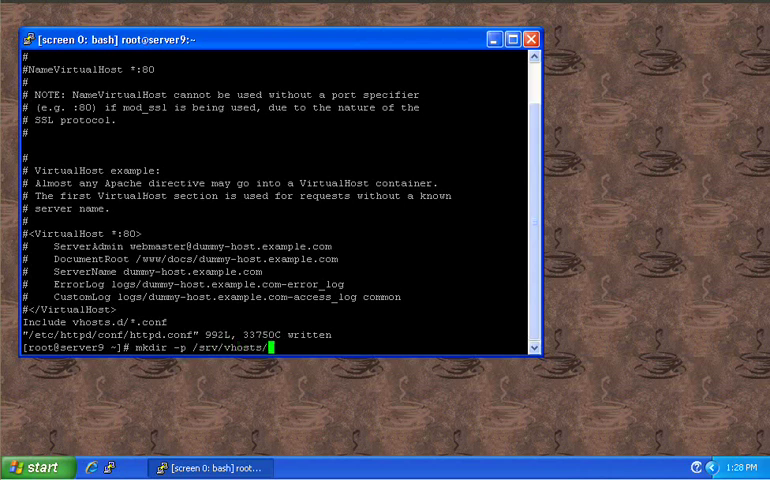
pyautogui.write('server9')
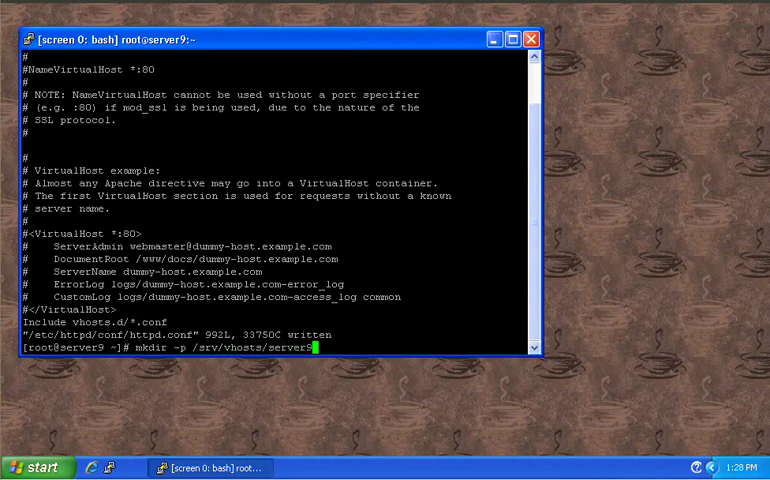
pyautogui.write('.althusius')
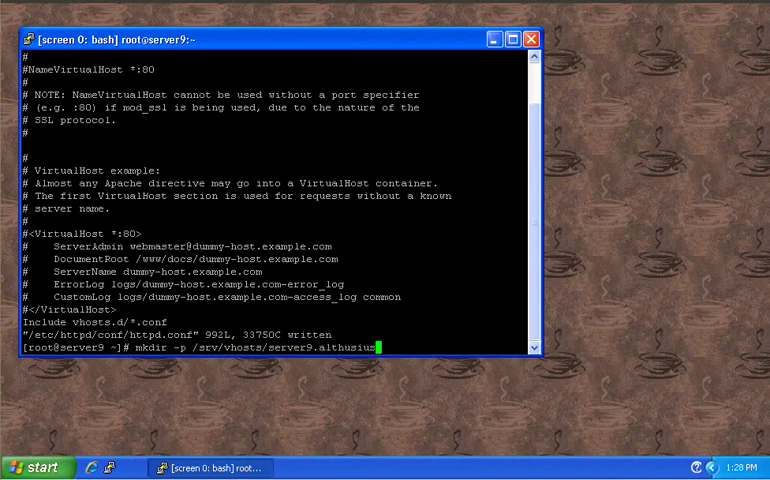
pyautogui.write('.net/')
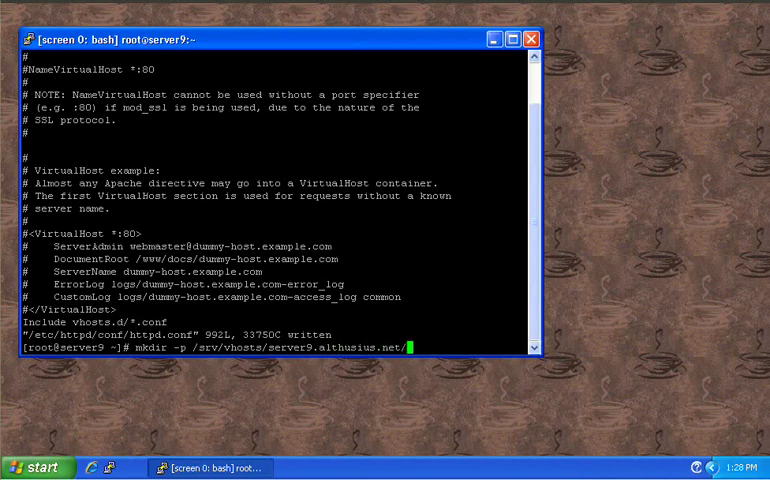
pyautogui.write('htdo')
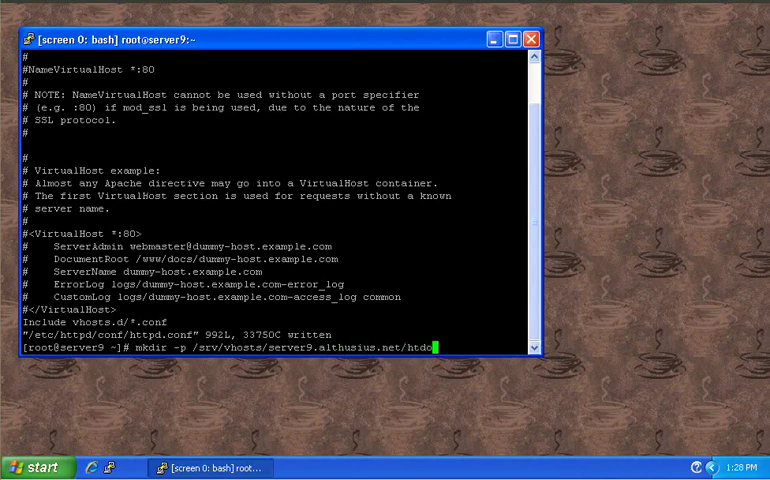
pyautogui.press('Return')
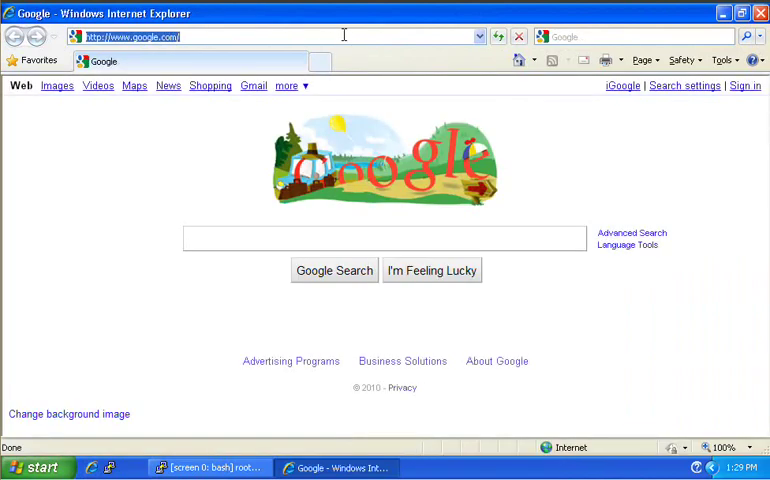
# Browse to wordpress.org and go to the Download WordPress 3.0 page
pyautogui.write('wordpress.org')
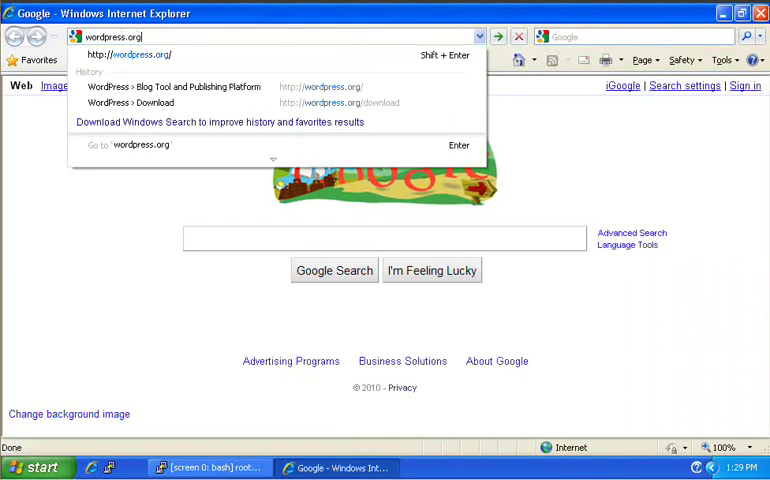
pyautogui.click(140, 54)
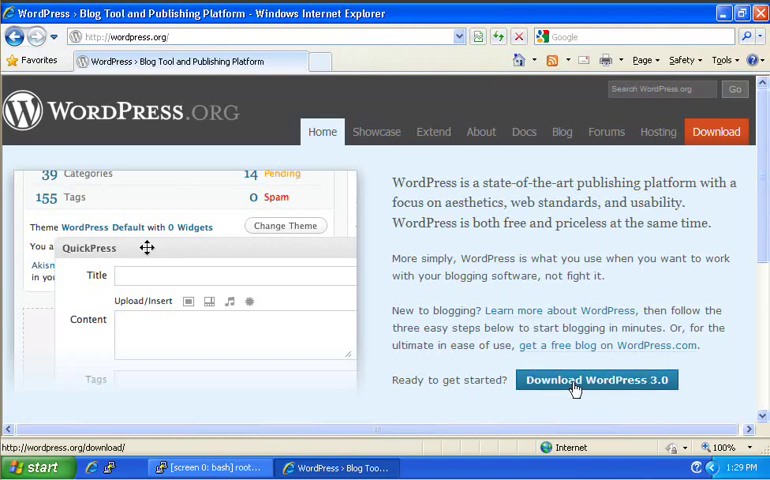
pyautogui.click(596, 380)
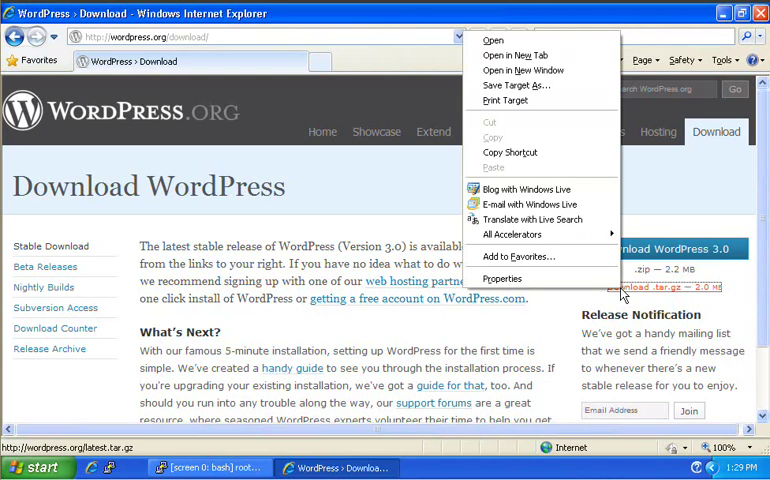
pyautogui.moveTo(510, 152)
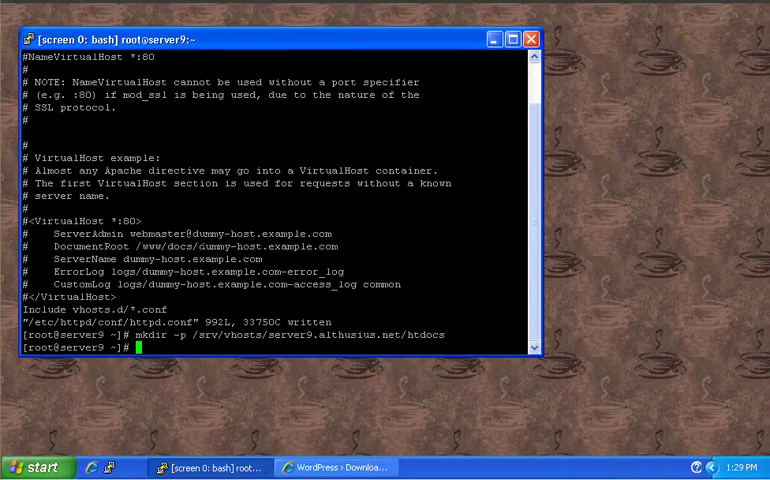
# Change into the virtual host directory under /srv/vhosts/
pyautogui.write('cd')
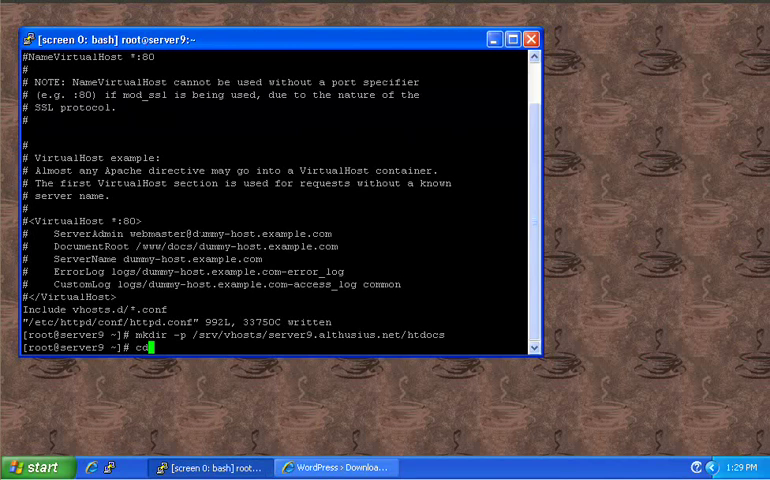
pyautogui.write('/')
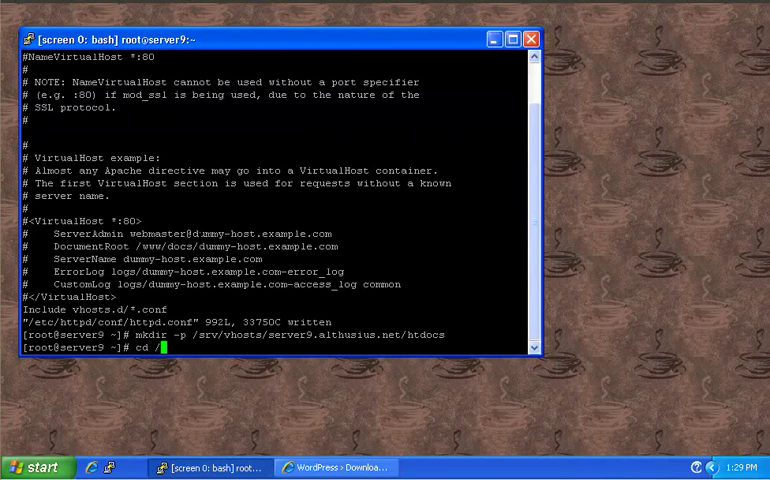
pyautogui.write('srv/')
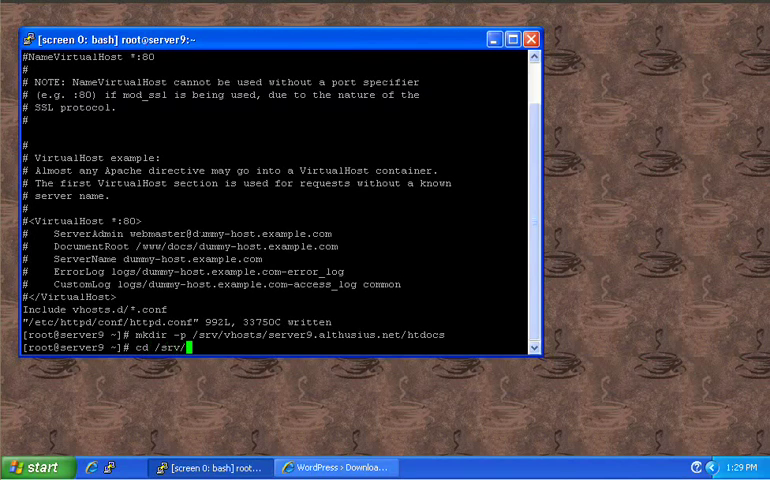
pyautogui.write('vhosts/')
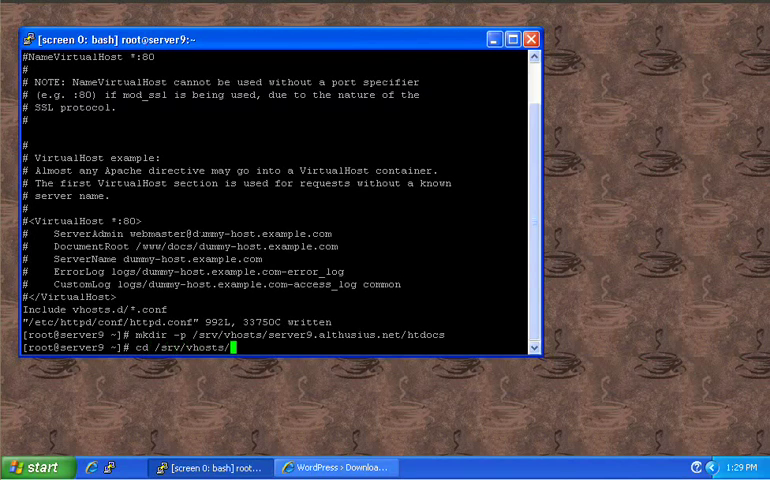
pyautogui.press('Return')
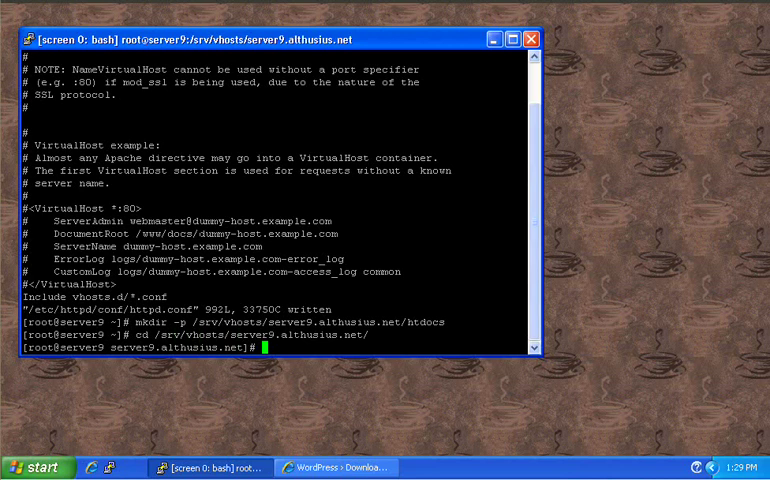
pyautogui.write('wget')
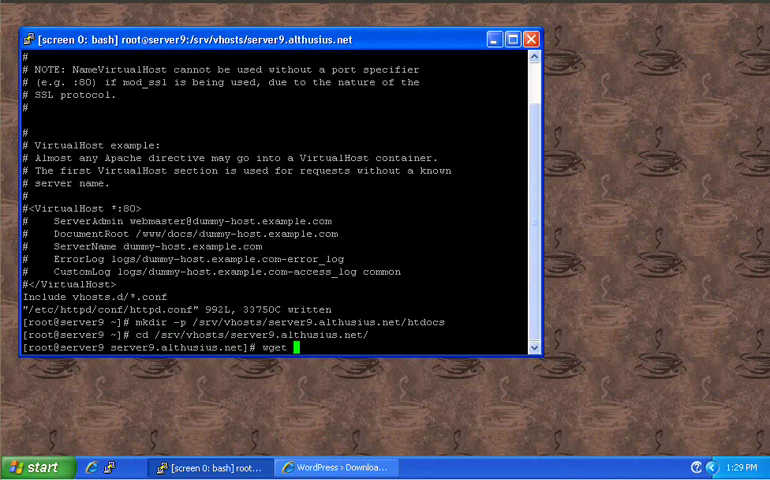
pyautogui.write('http://wordpress.org/latest.tar.gz')
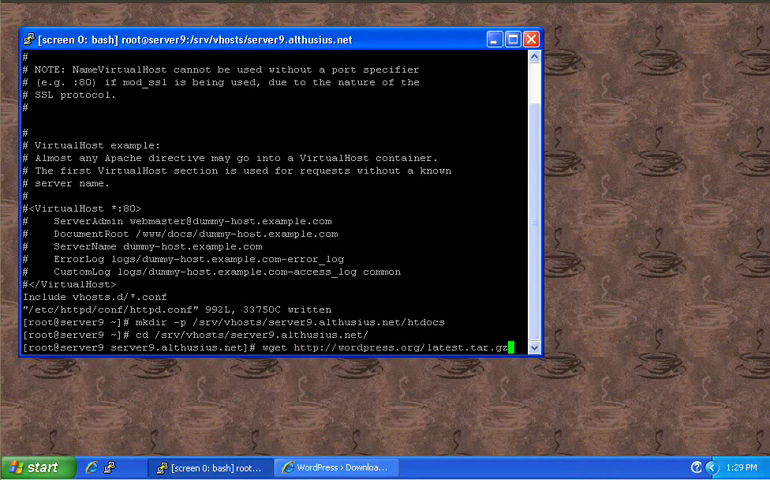
pyautogui.press('Return')
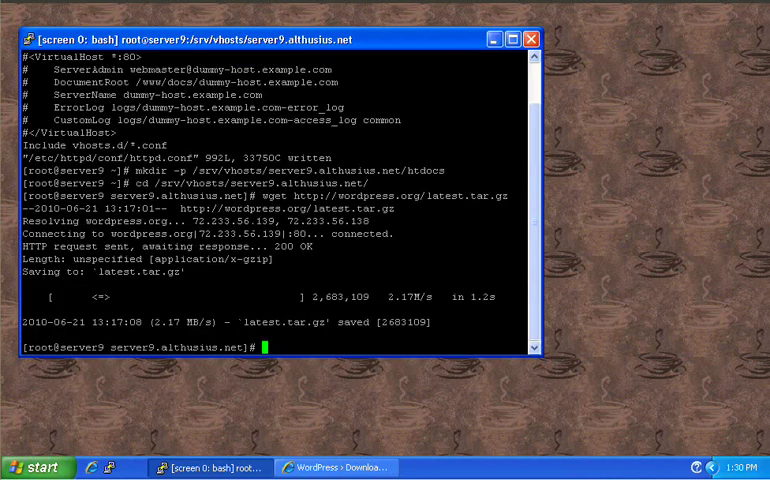
# Extract latest.tar.gz with tar -xvzf
pyautogui.write('tar')
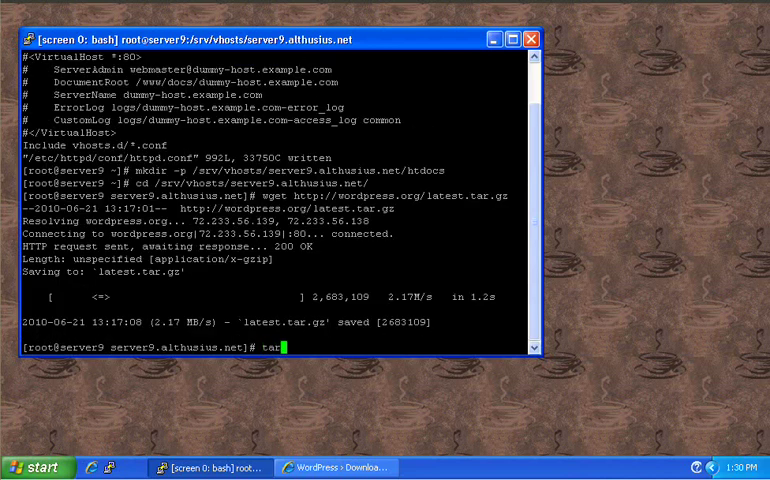
pyautogui.write('-')
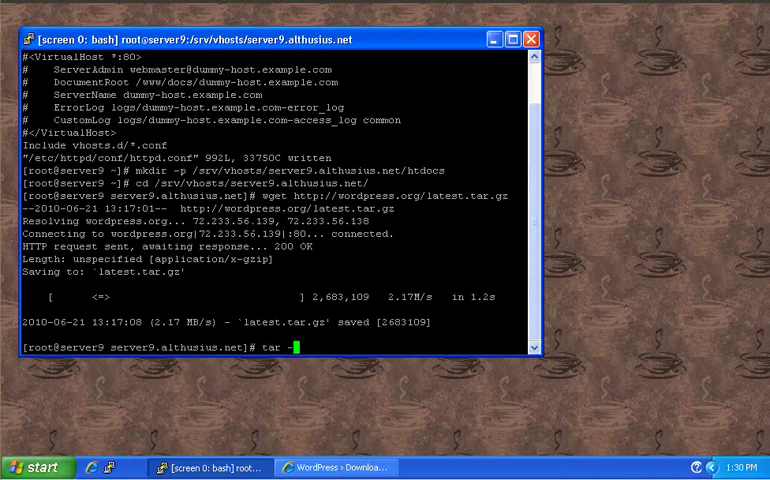
pyautogui.write('xvz')
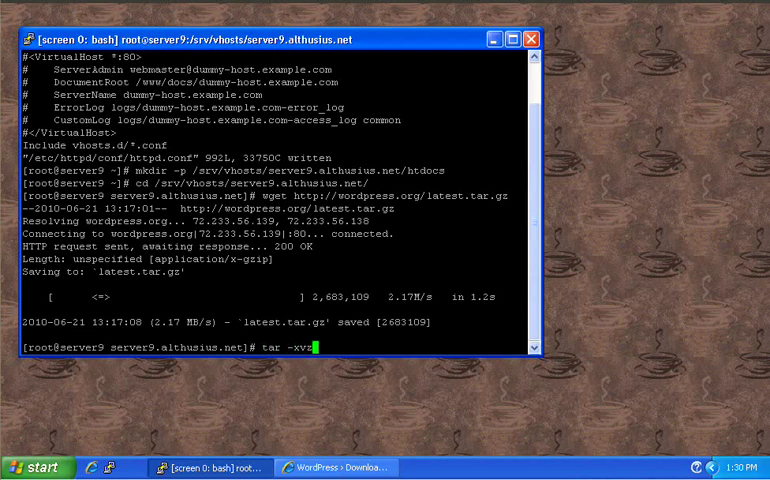
pyautogui.write('zf')
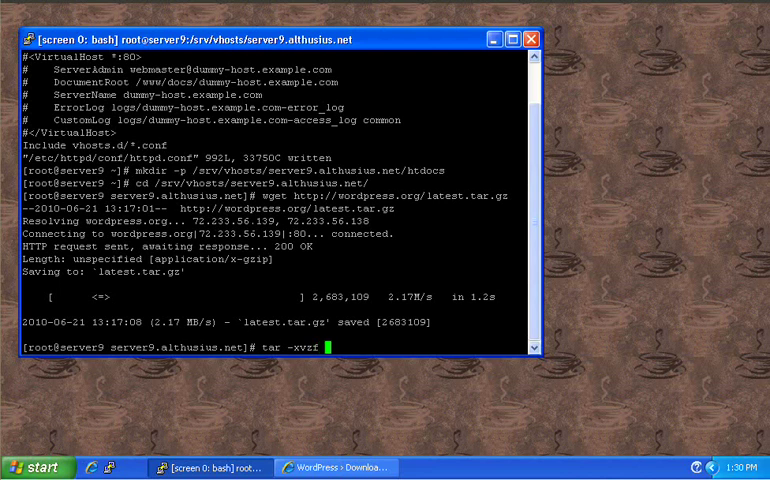
pyautogui.write('latest')
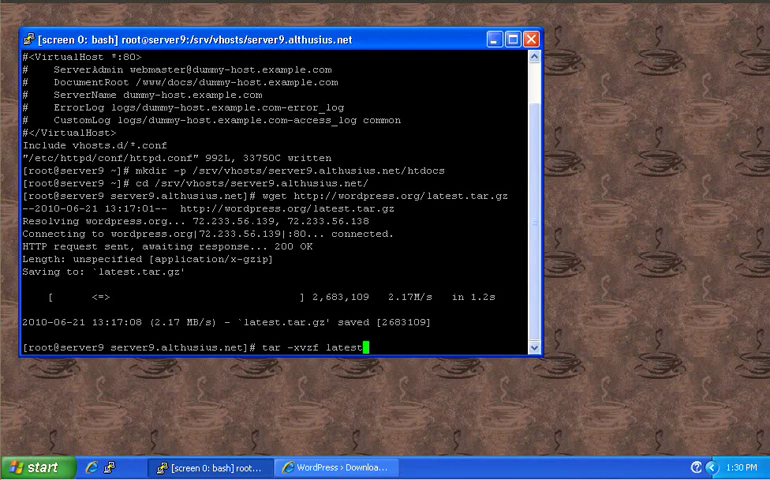
pyautogui.write('tar.')
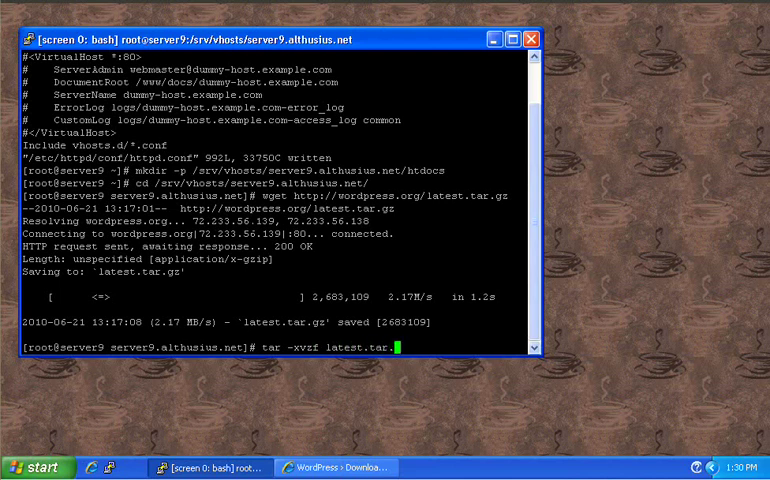
pyautogui.write('gz')
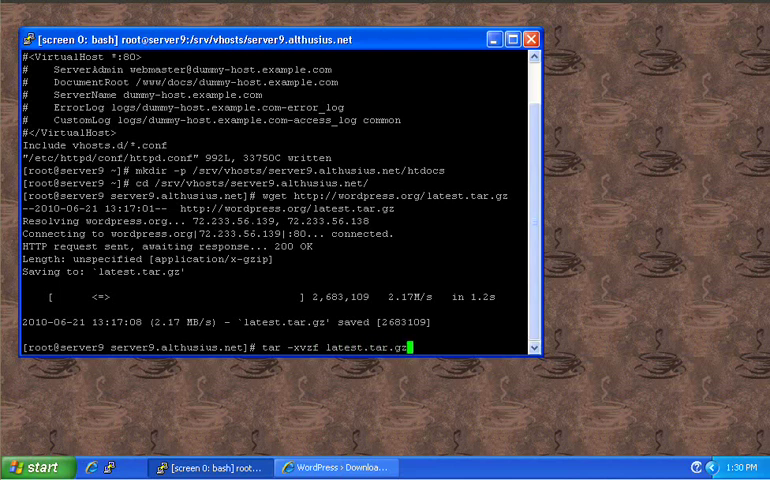
pyautogui.press('Return')
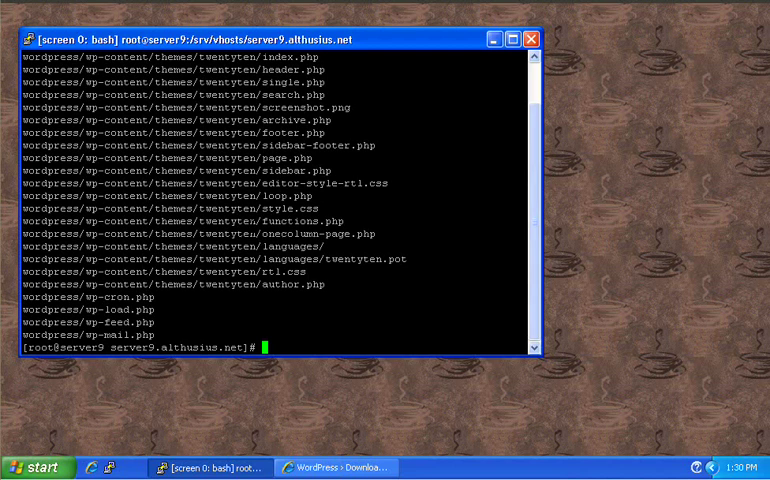
# Move everything from wordpress/* into htdocs/
pyautogui.write('mv')
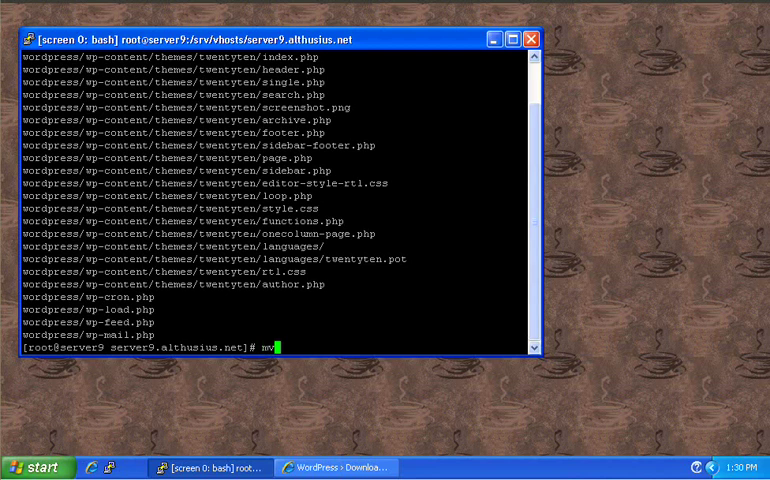
pyautogui.write('wo')
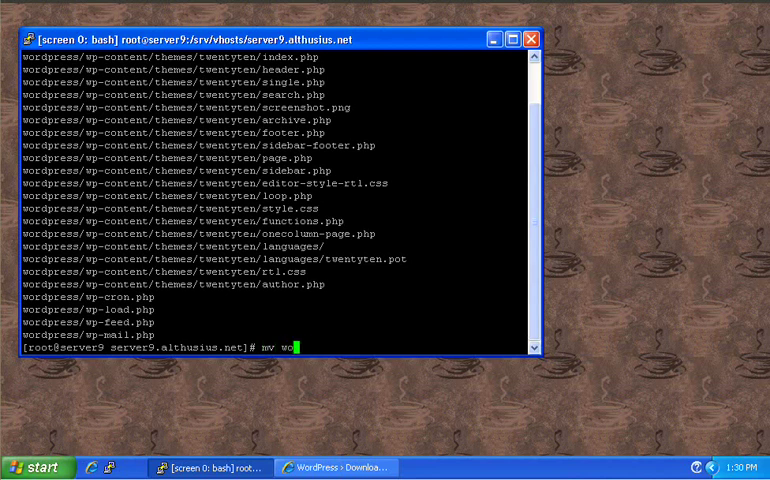
pyautogui.write('rdpress/')
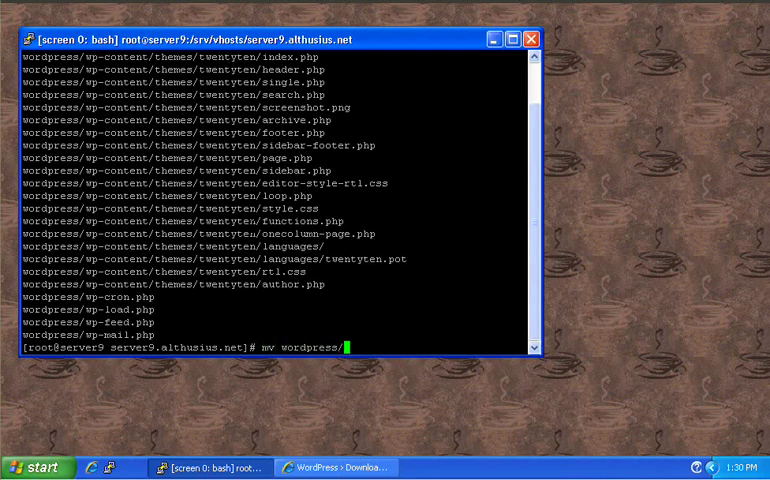
pyautogui.write('*')
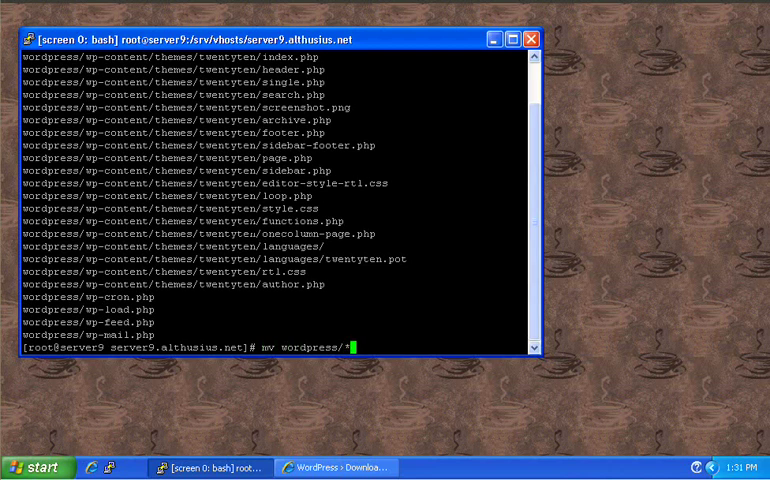
pyautogui.write('htdo')
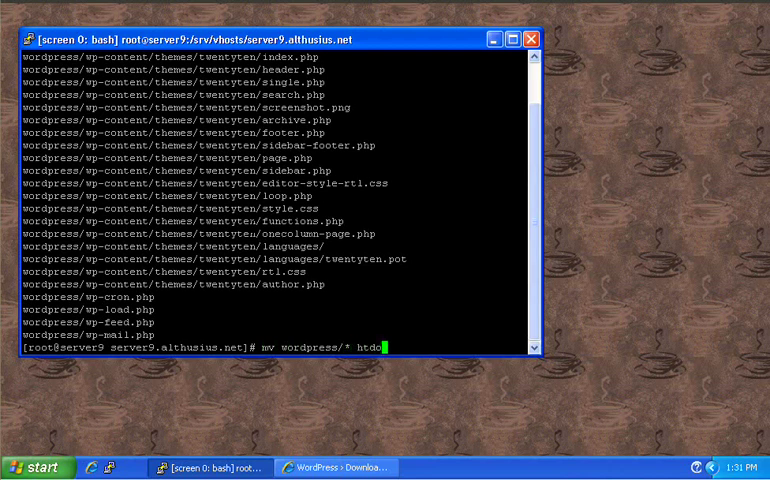
pyautogui.write('cs/')
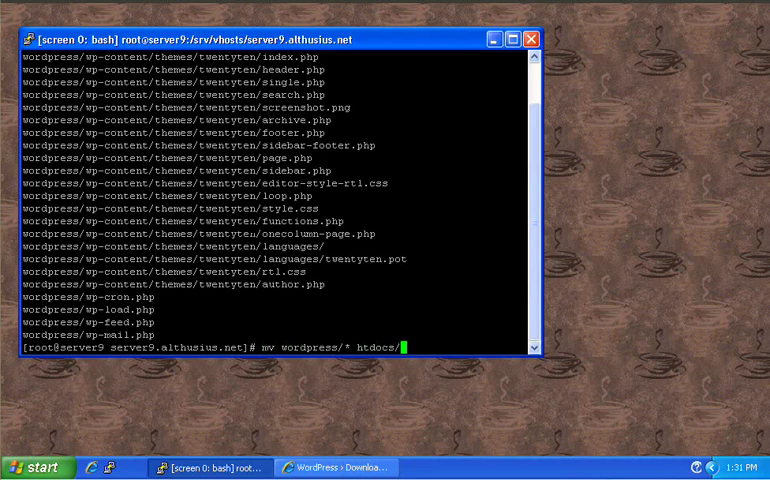
pyautogui.press('Return')
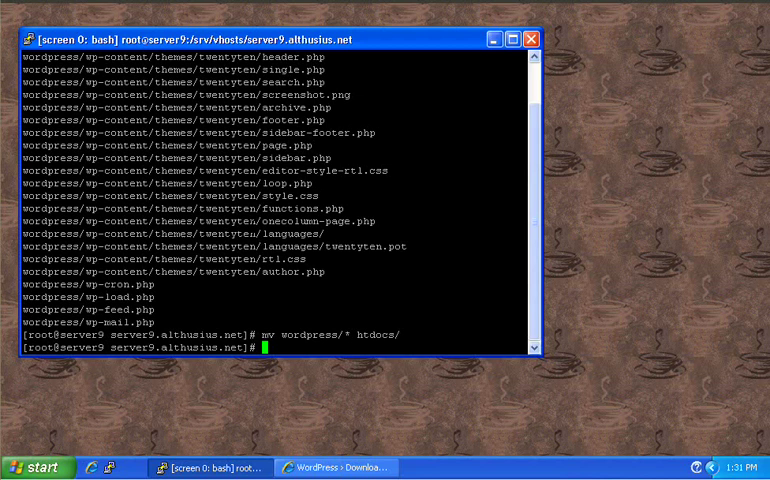
# Recursively chown htdocs/ to apache:apache
pyautogui.write('chown')
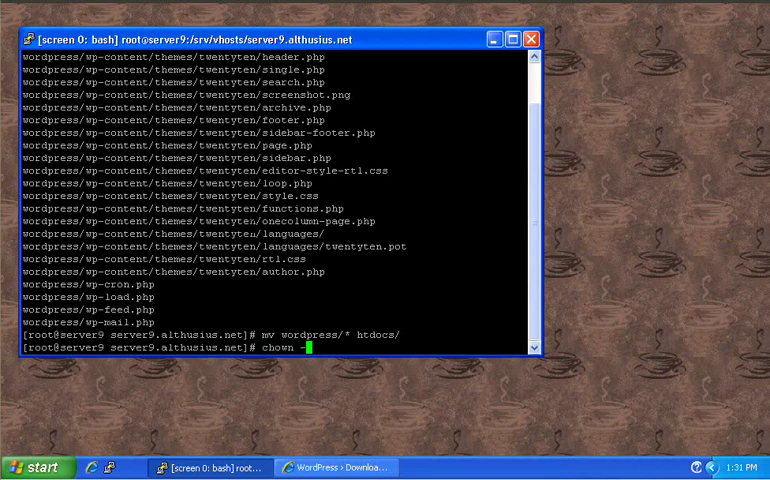
pyautogui.write('-R')
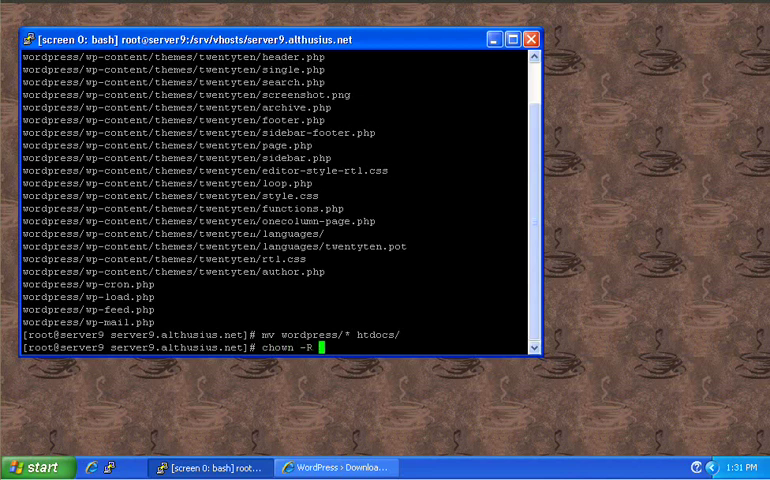
pyautogui.write('apach')
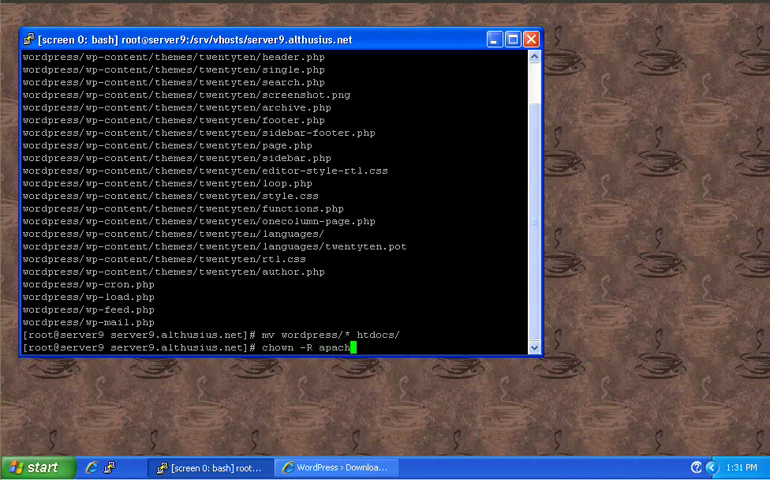
pyautogui.write(':')
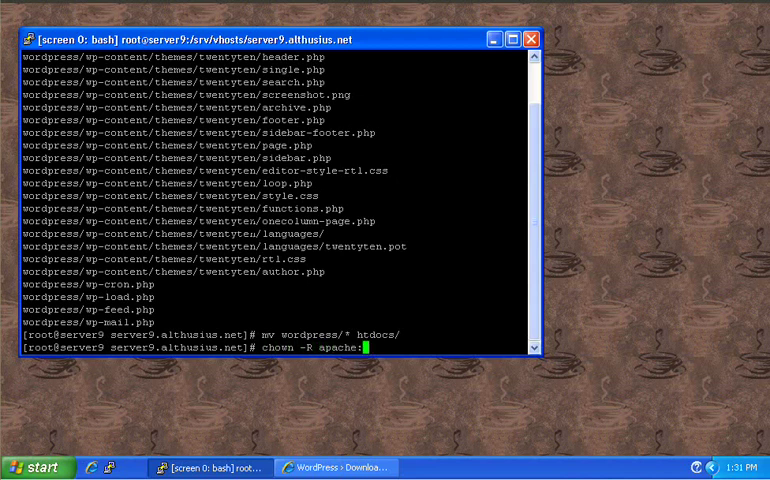
pyautogui.write(':apache')
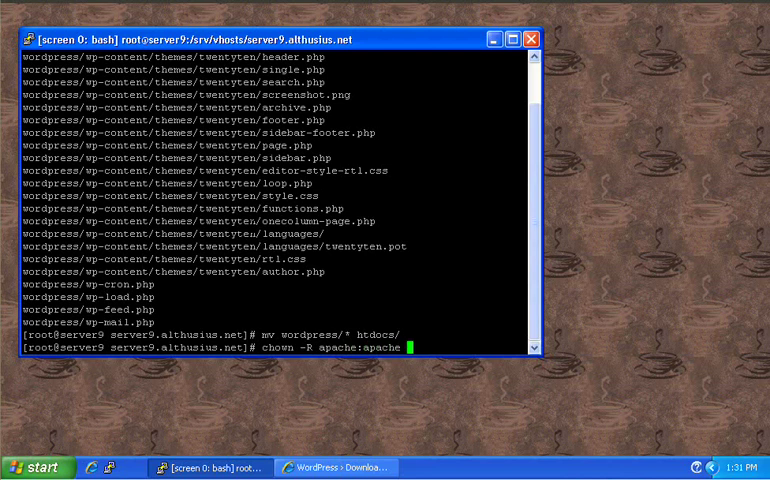
pyautogui.write('htdocs/')
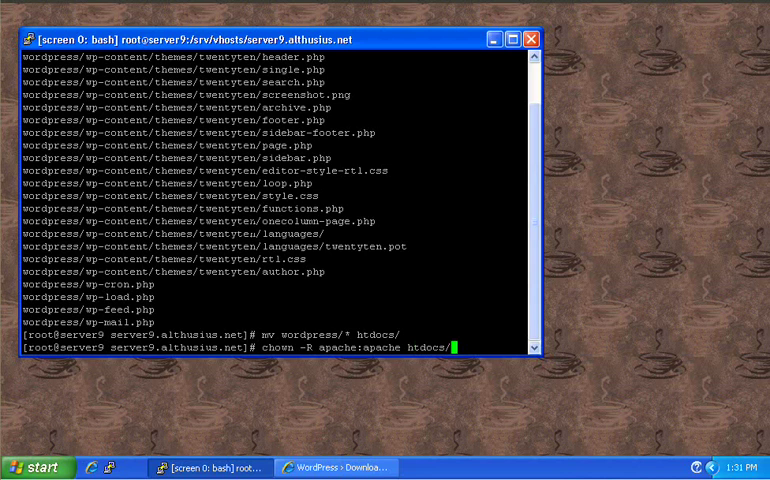
pyautogui.press('Return')
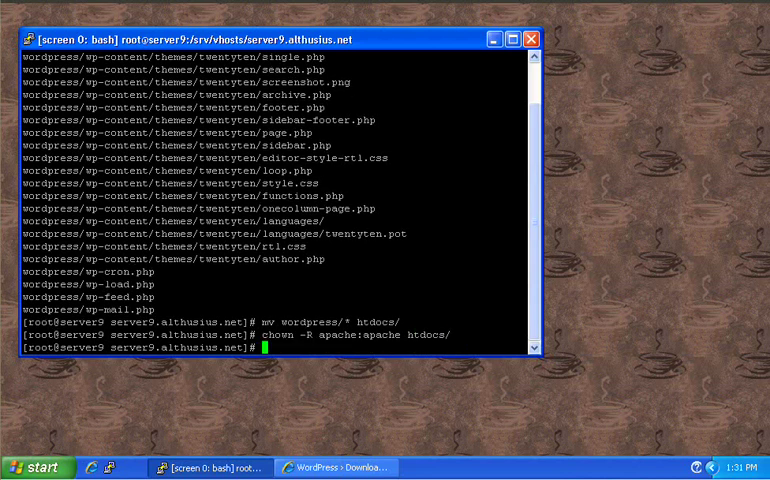
# List the files with ls -l to confirm apache ownership
pyautogui.write('ls -l')
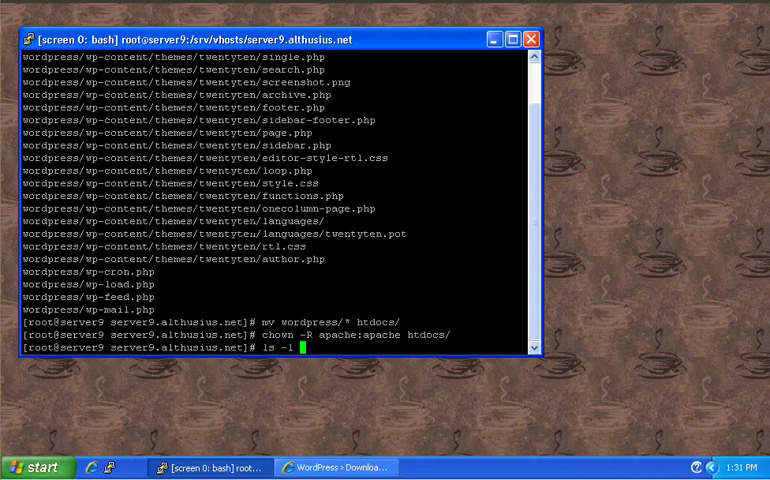
pyautogui.press('Return')
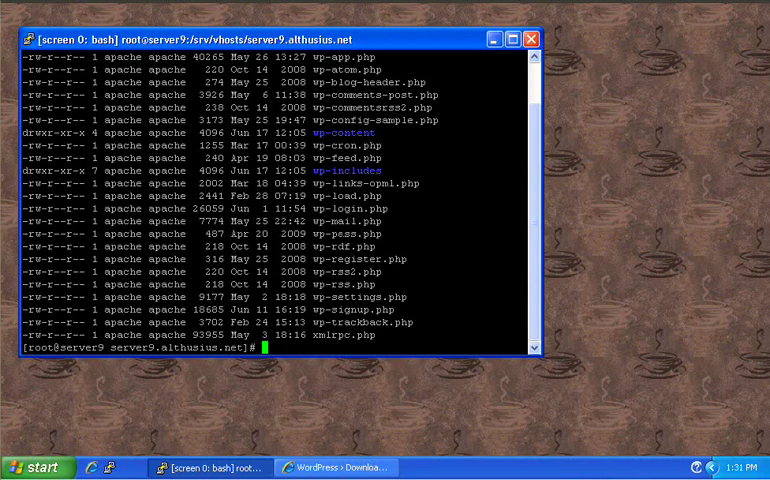
pyautogui.moveTo(556, 266)
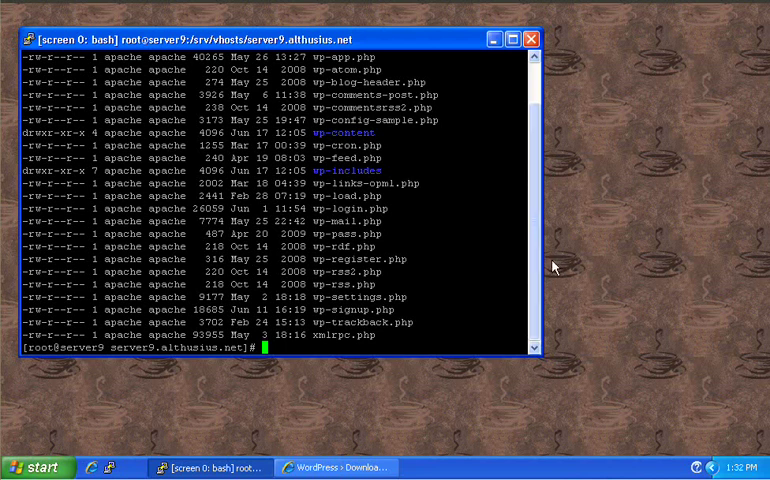